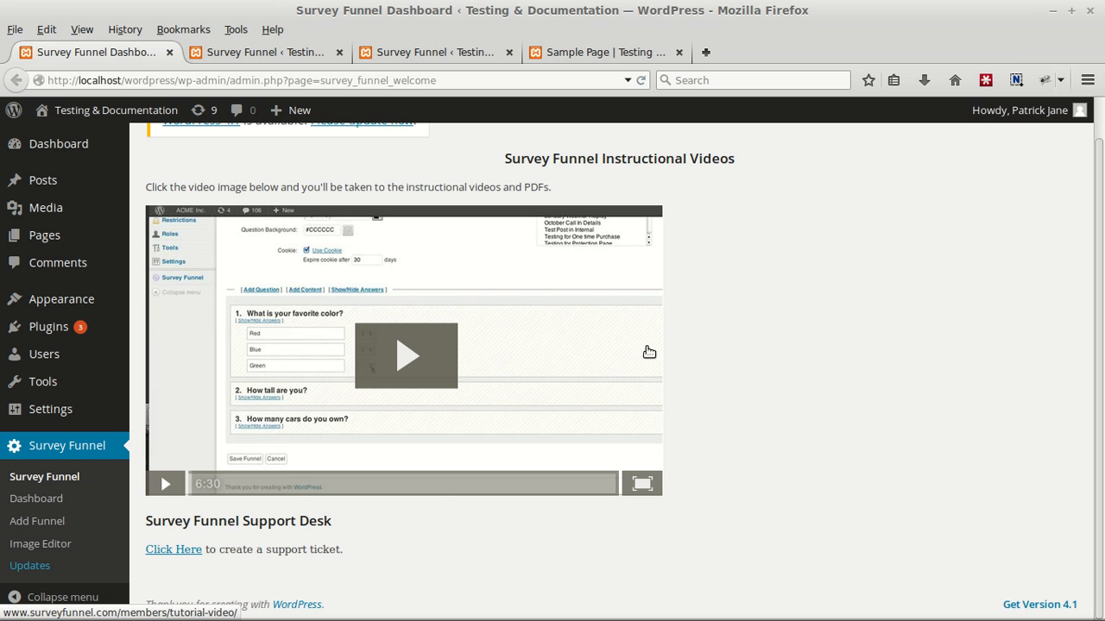
mouse_move(82, 473)
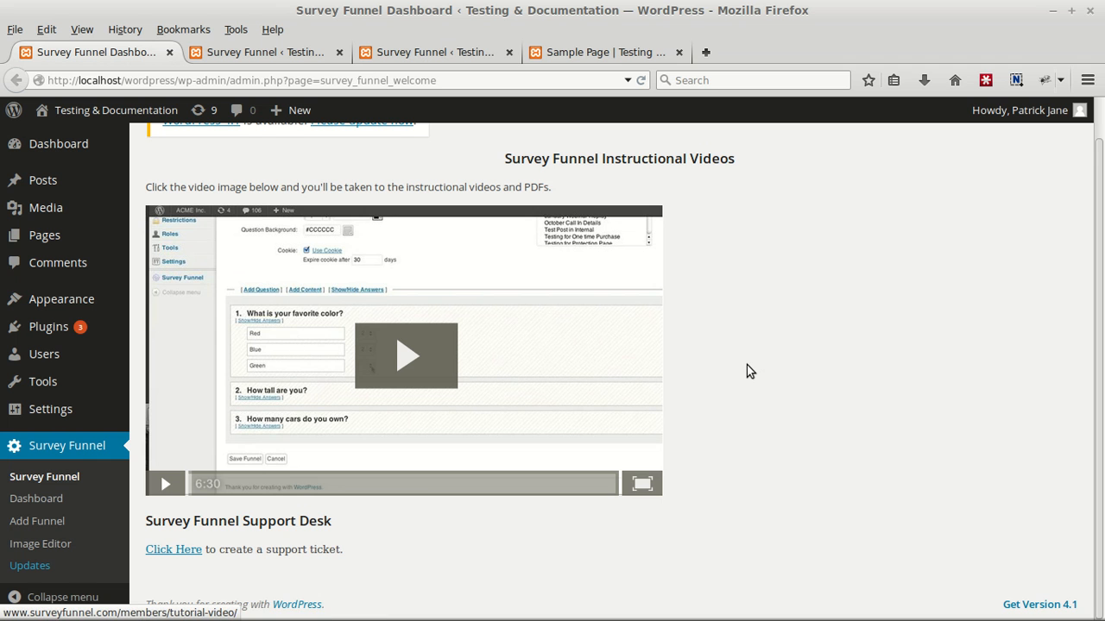
Switch to the browser tab showing the empty Survey Funnel dashboard.
scroll("up", 3)
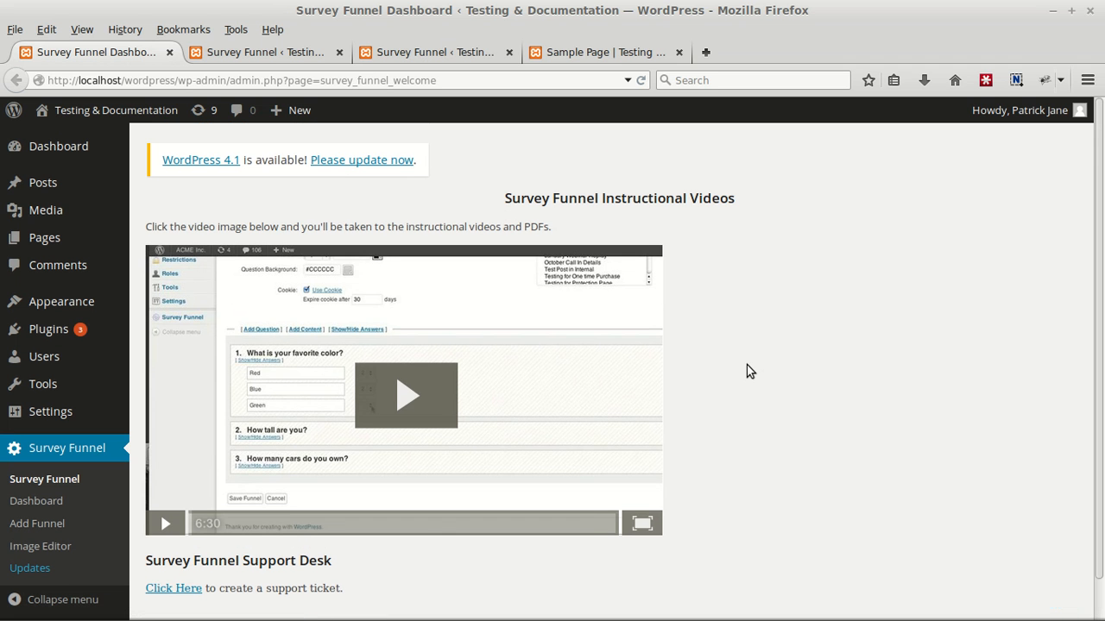
scroll("down", 3)
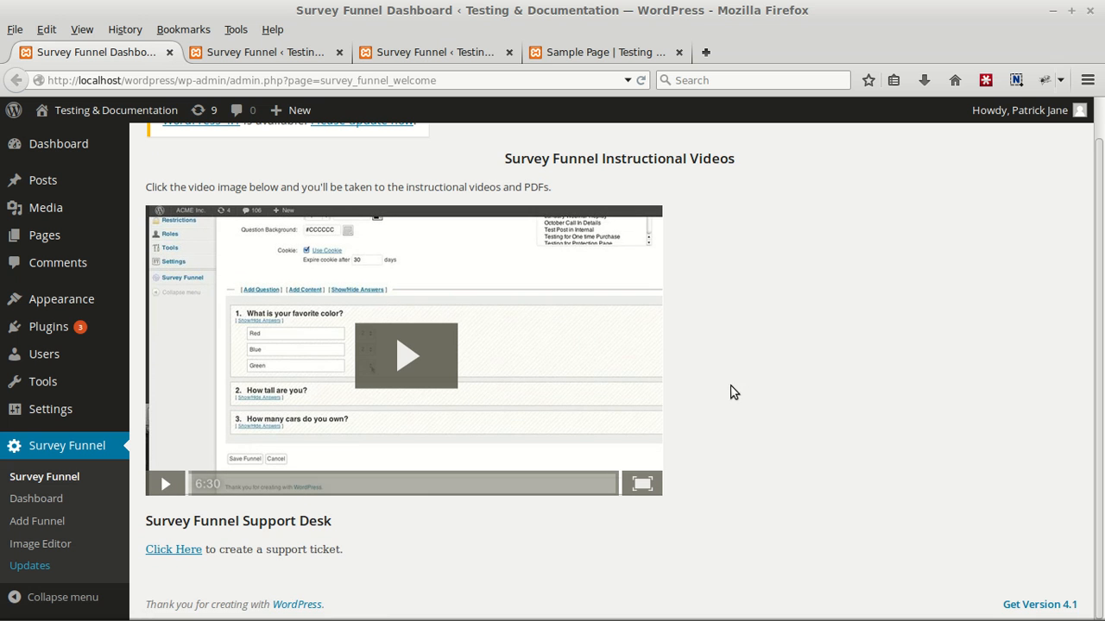
mouse_move(238, 579)
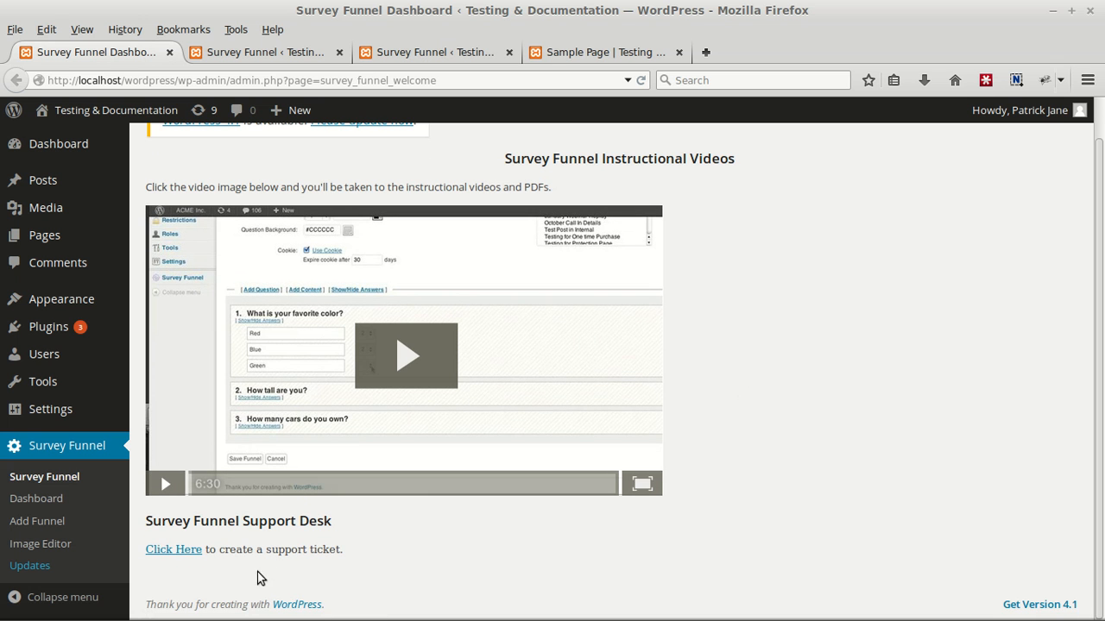
mouse_move(236, 110)
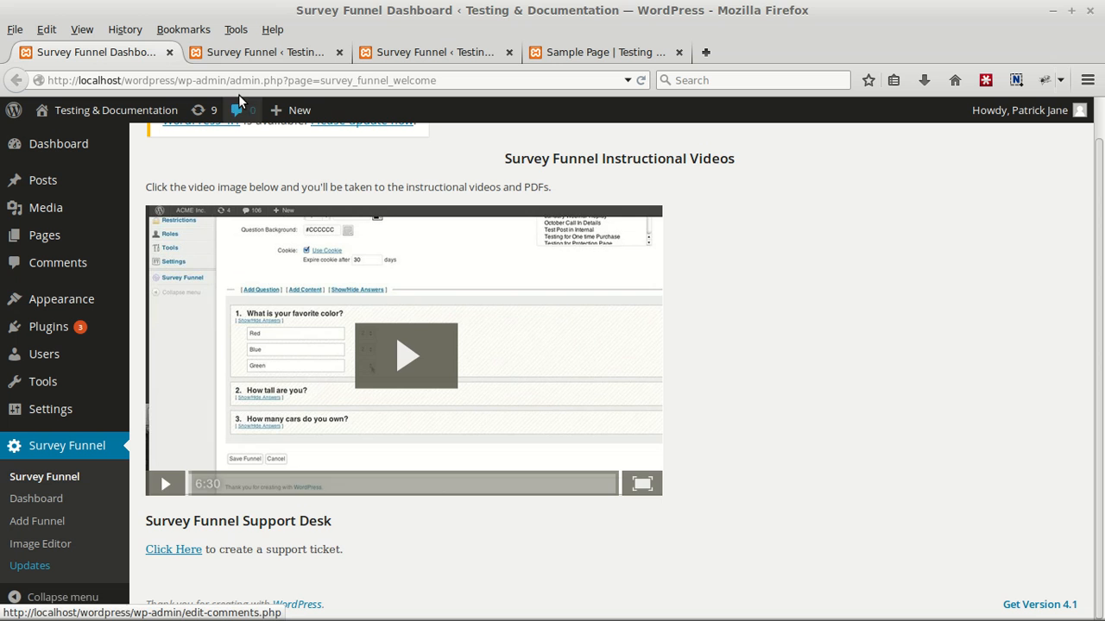
left_click(37, 499)
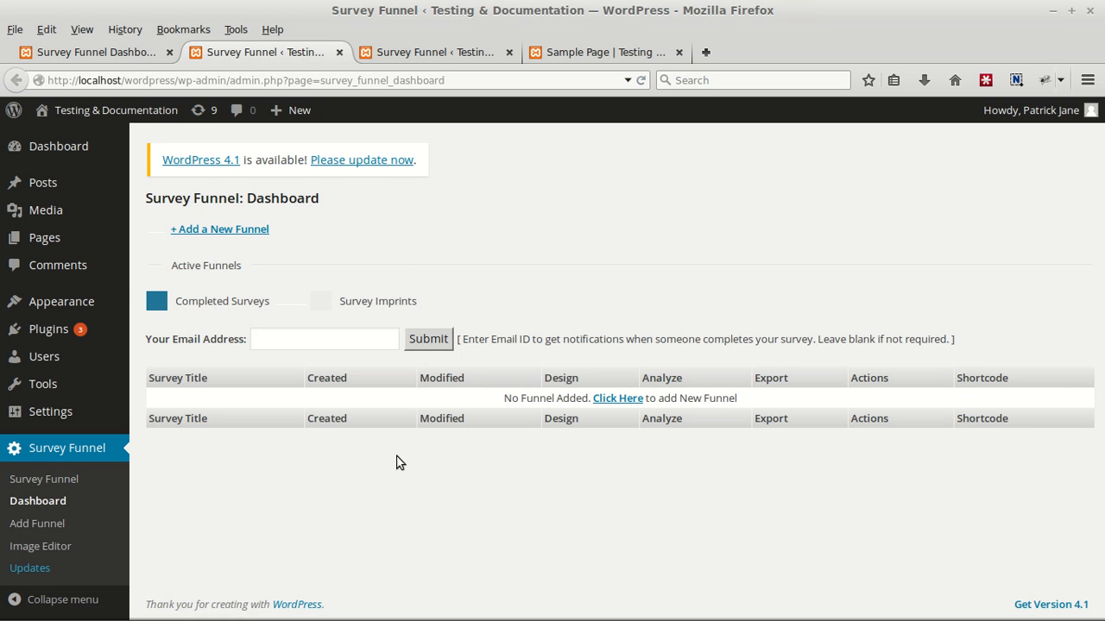
mouse_move(454, 542)
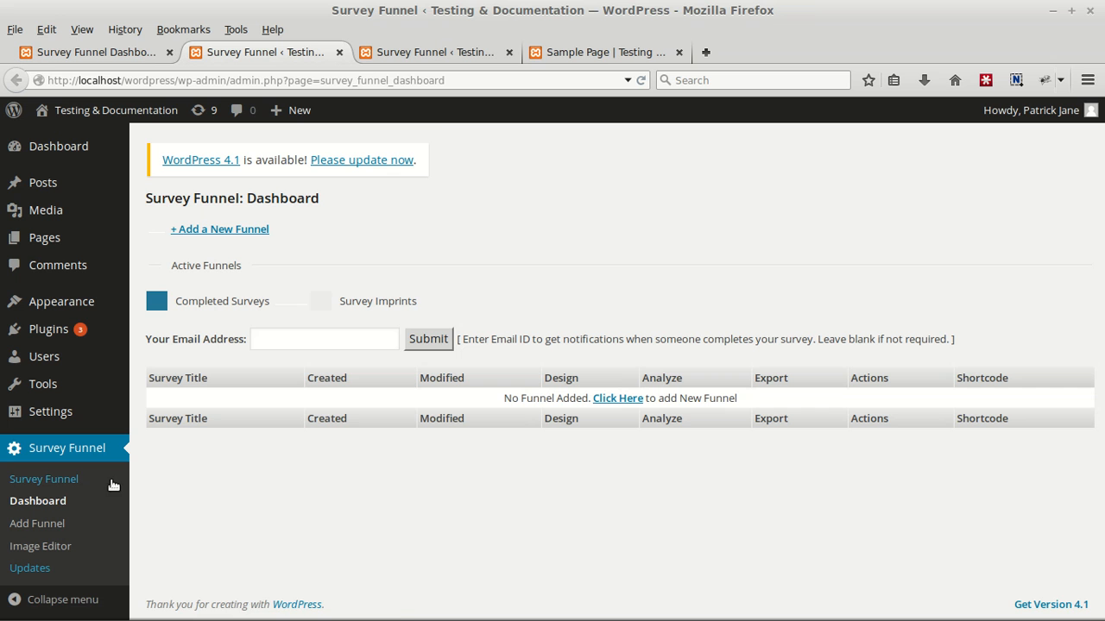
mouse_move(38, 524)
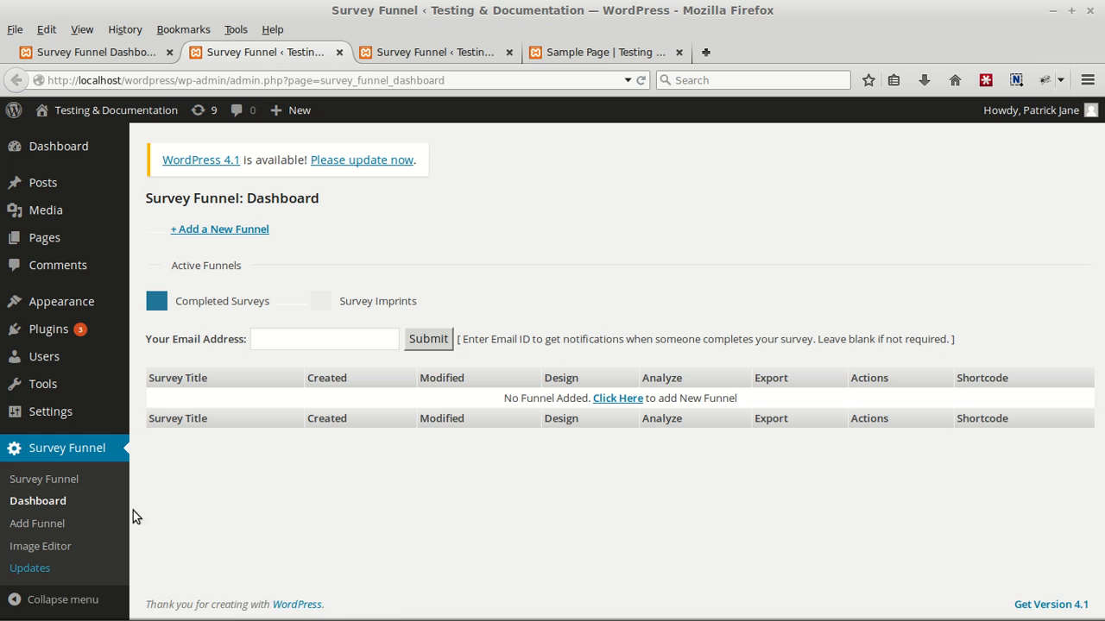
mouse_move(40, 547)
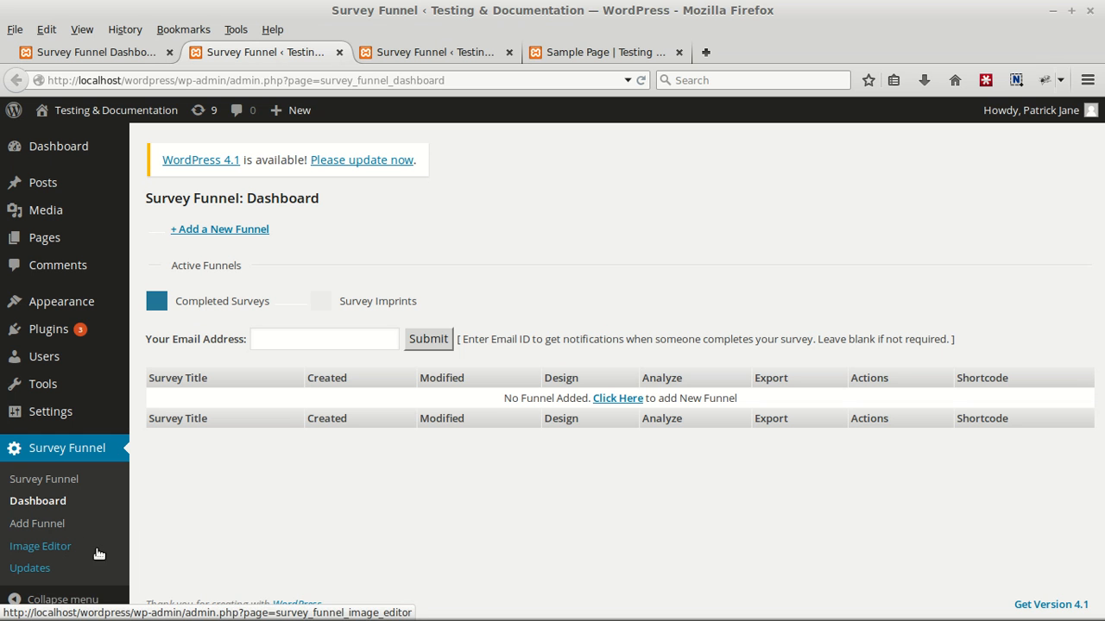
mouse_move(298, 503)
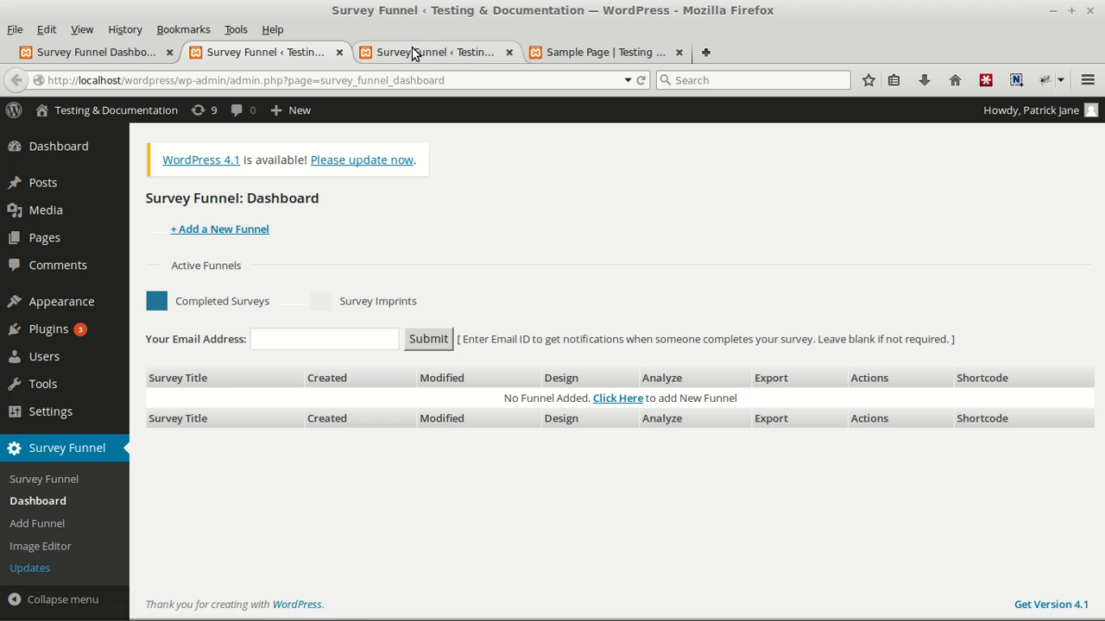
left_click(29, 569)
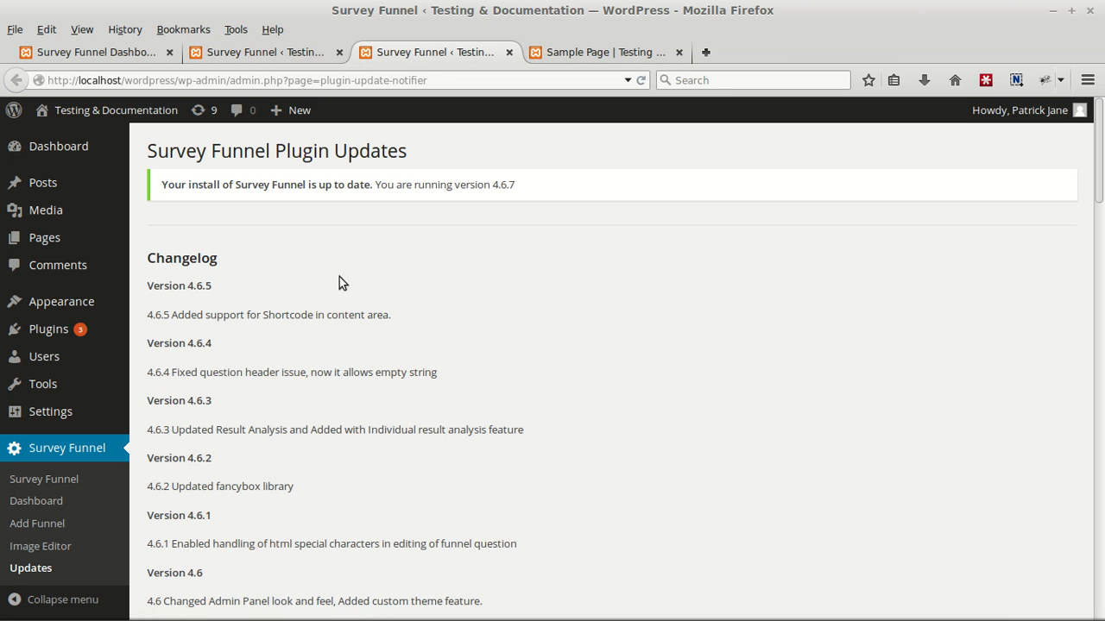
mouse_move(347, 381)
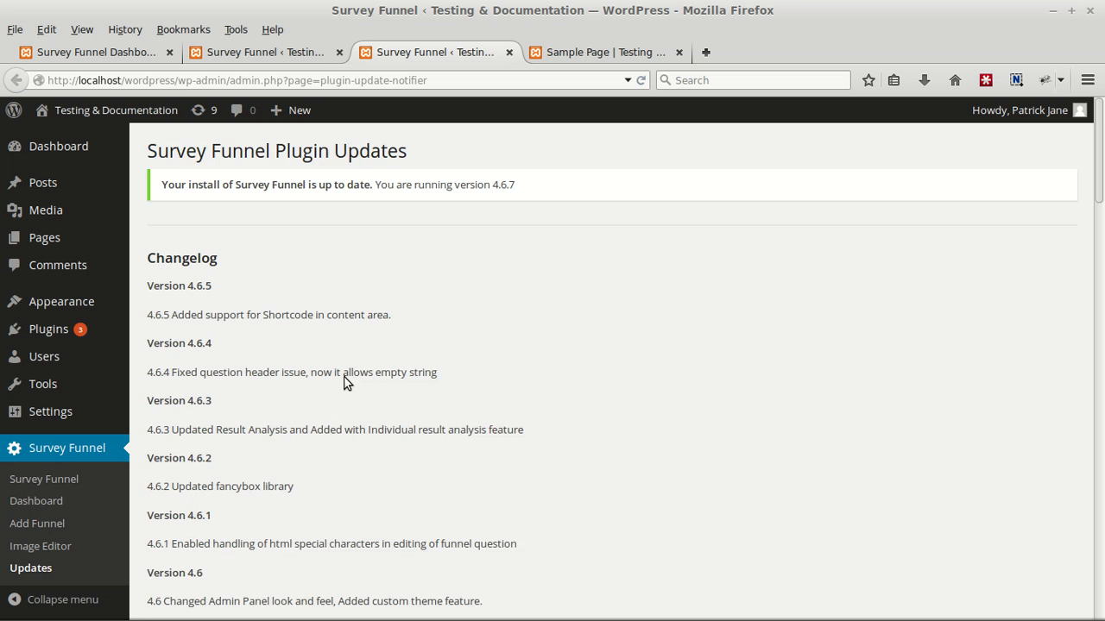
scroll("down", 3)
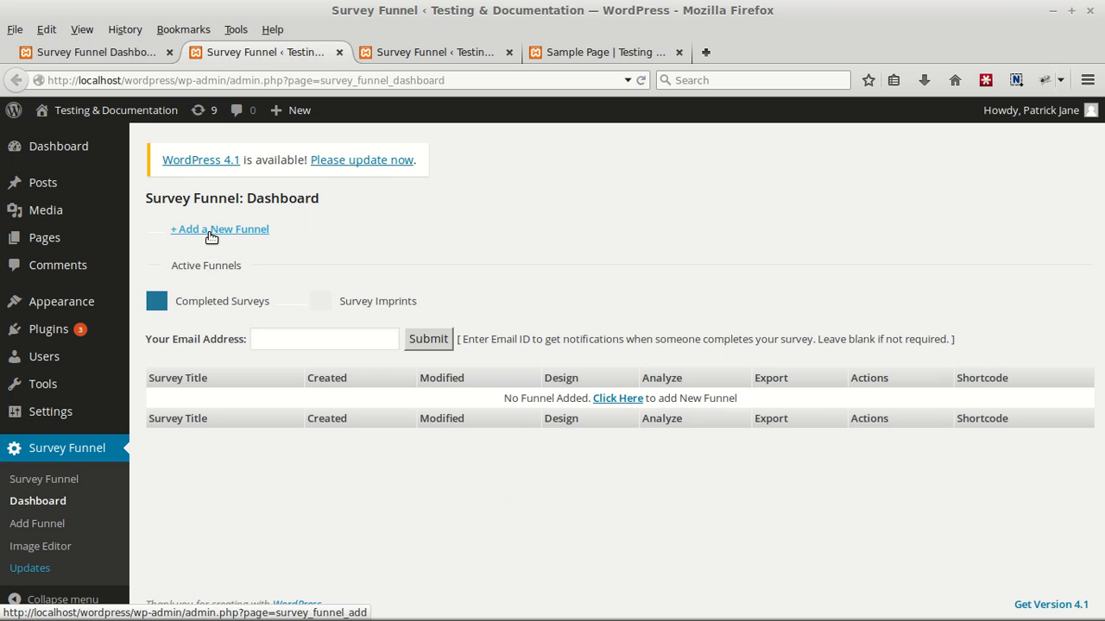
Add a new funnel titled 'Video Demo 1' and submit it with Create & Design.
left_click(219, 229)
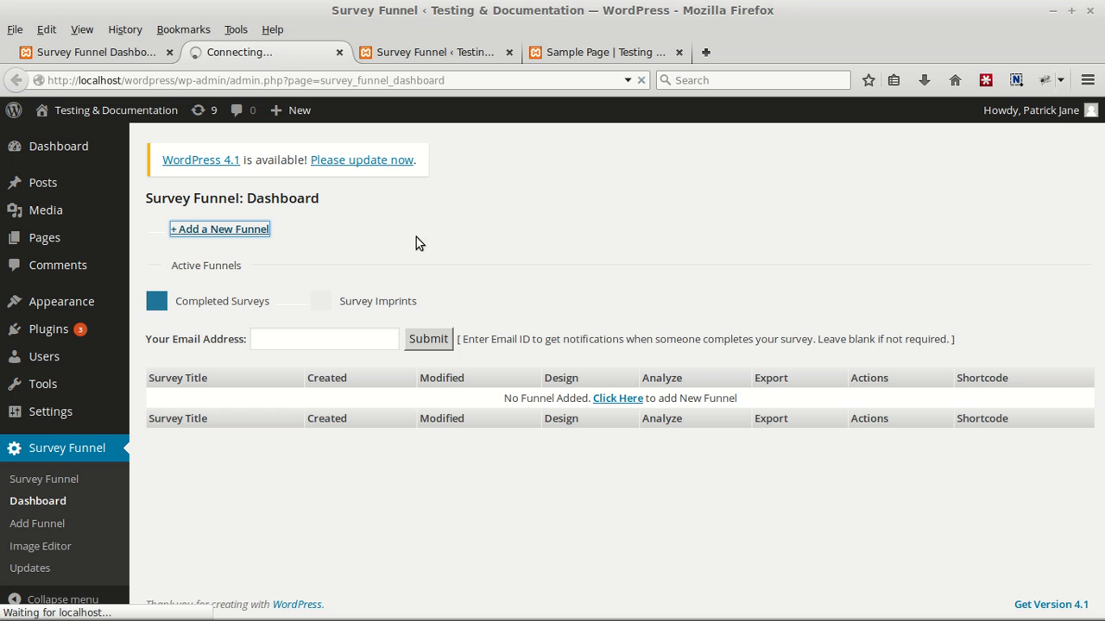
left_click(219, 229)
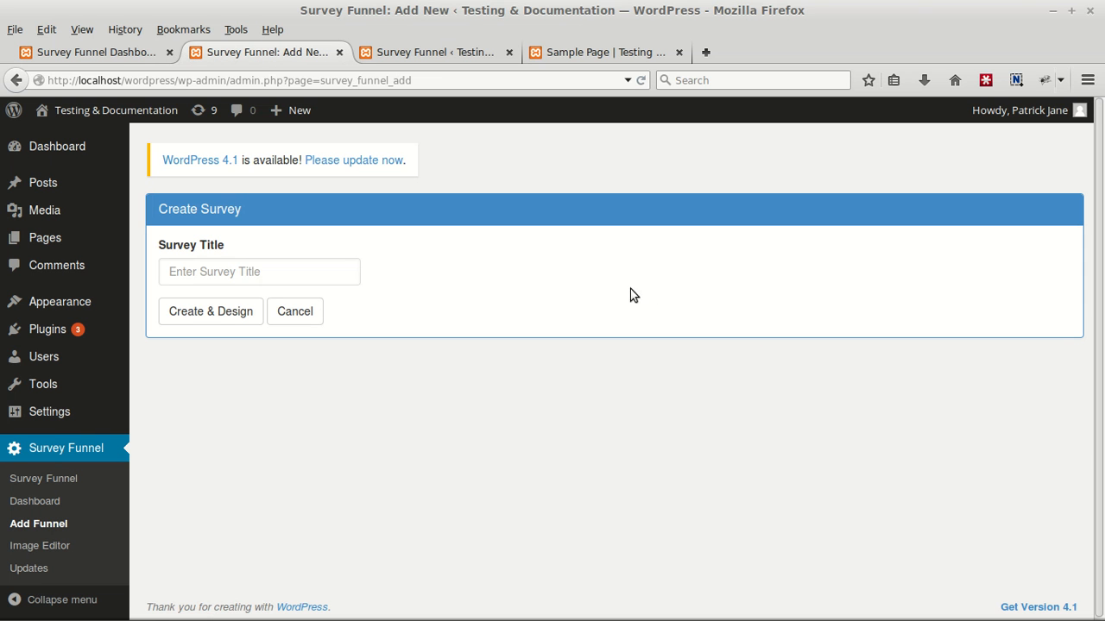
left_click(259, 271)
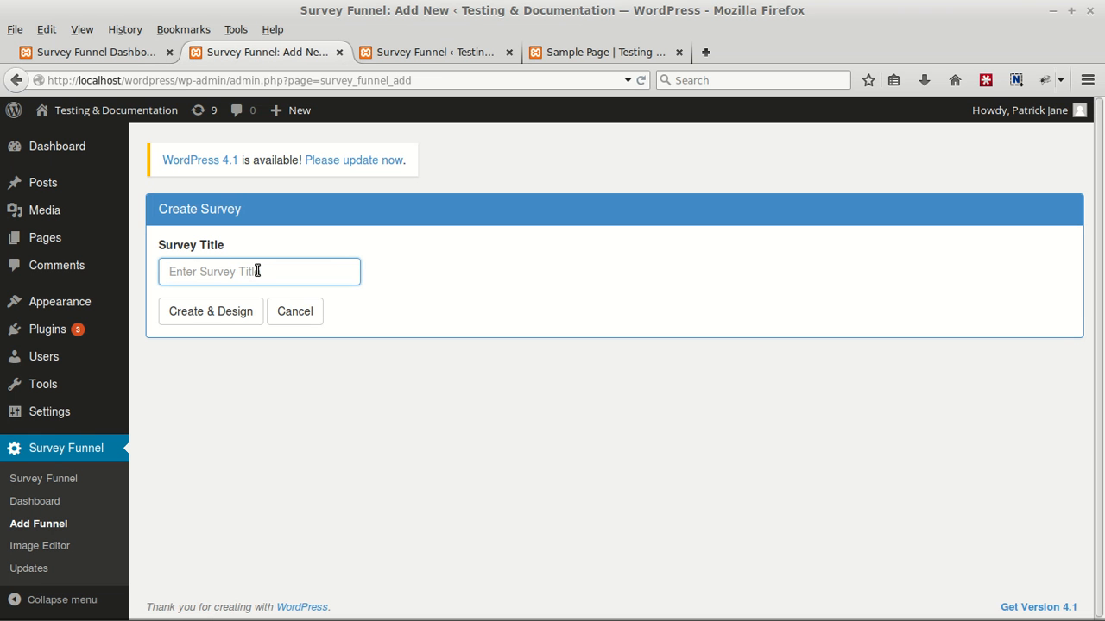
type("Video")
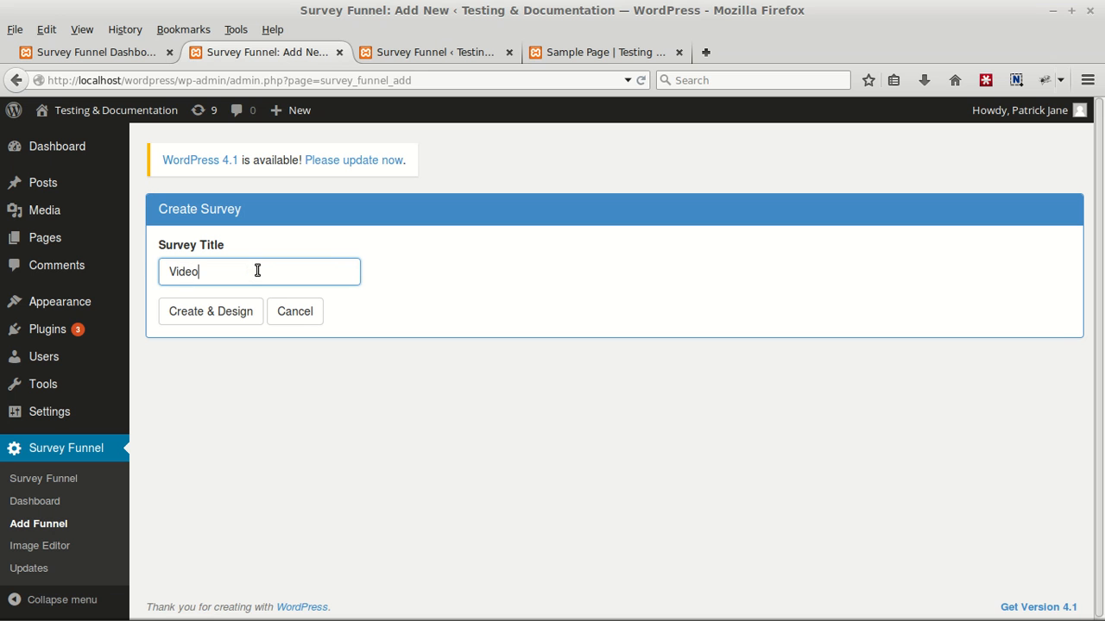
type("Demo")
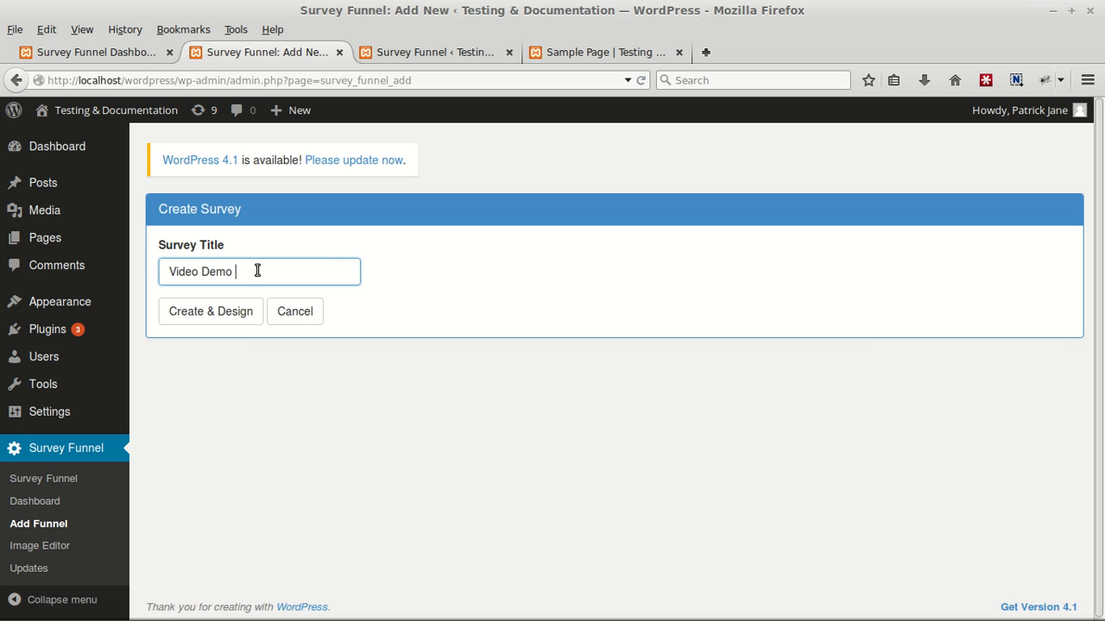
left_click(210, 312)
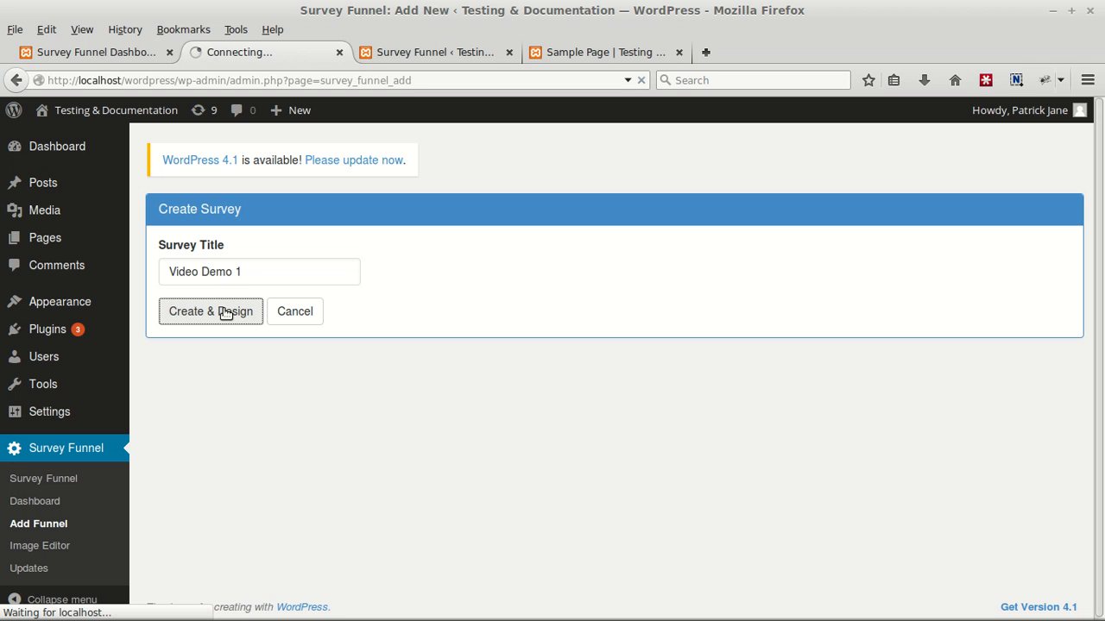
mouse_move(309, 404)
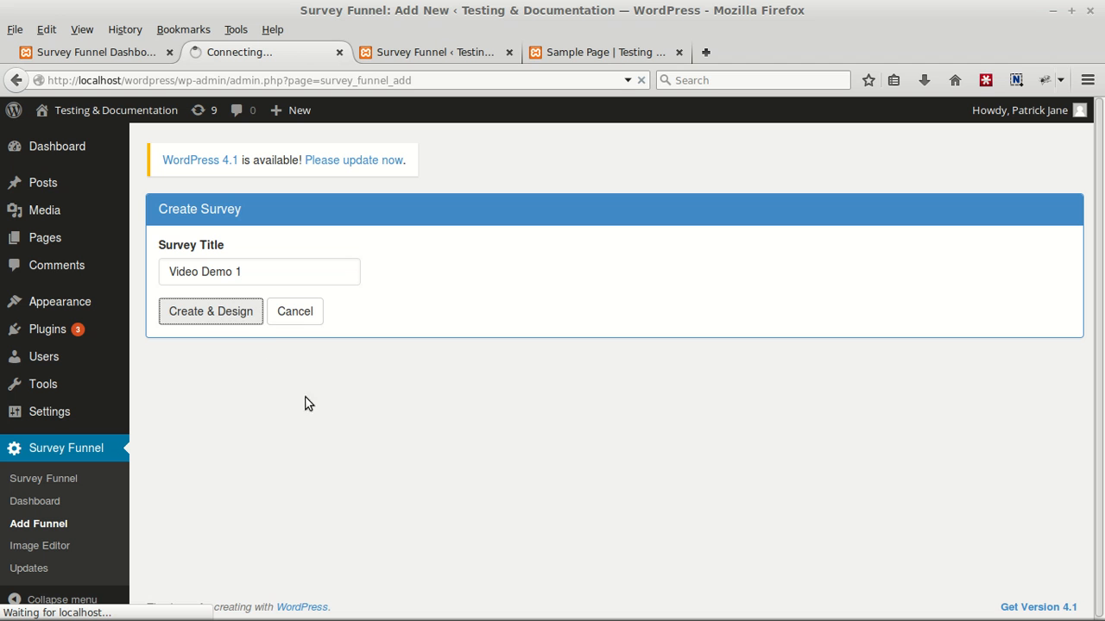
mouse_move(530, 424)
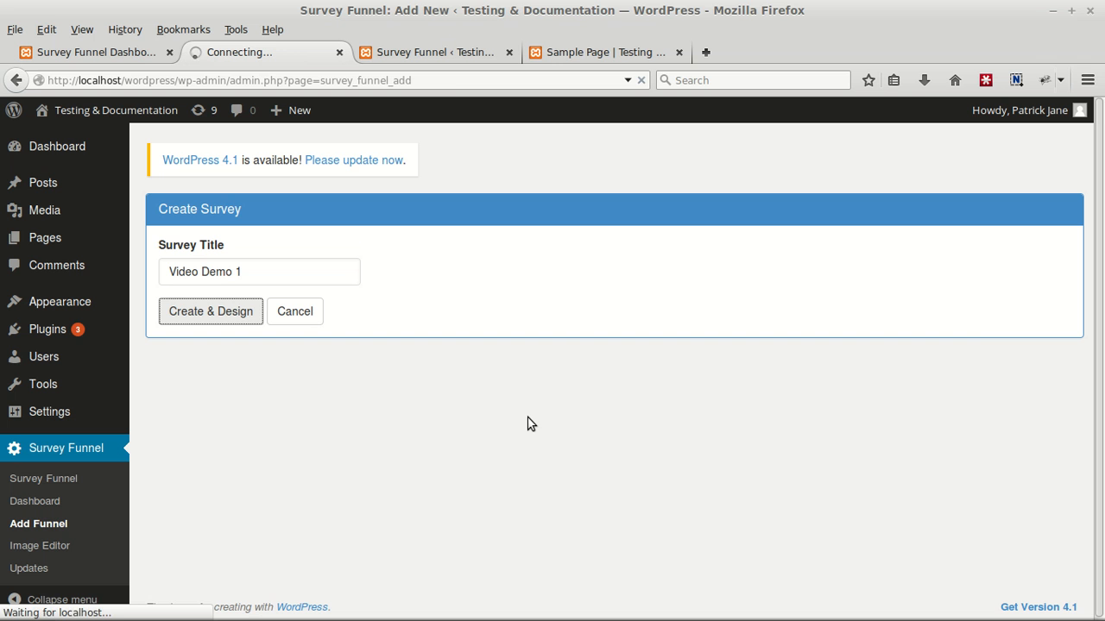
left_click(210, 310)
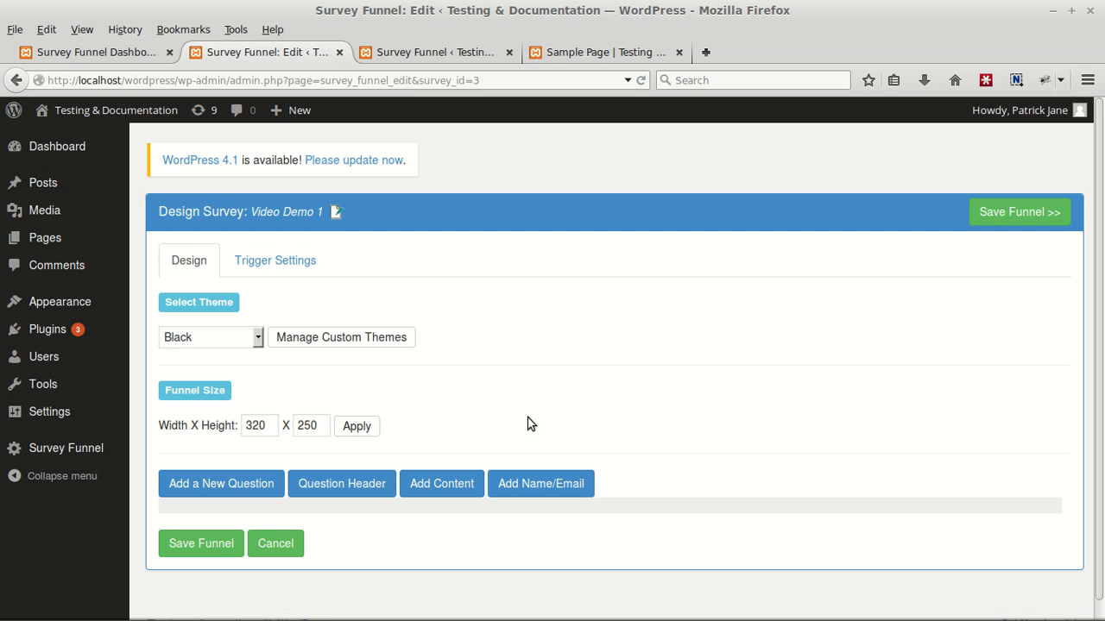
scroll("down", 3)
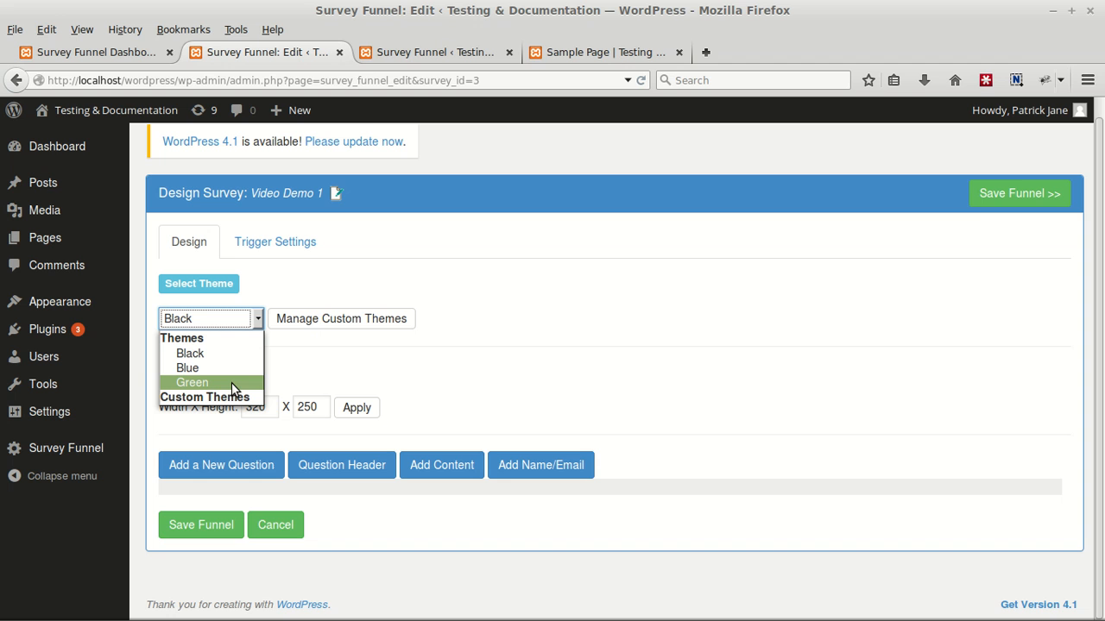
mouse_move(382, 328)
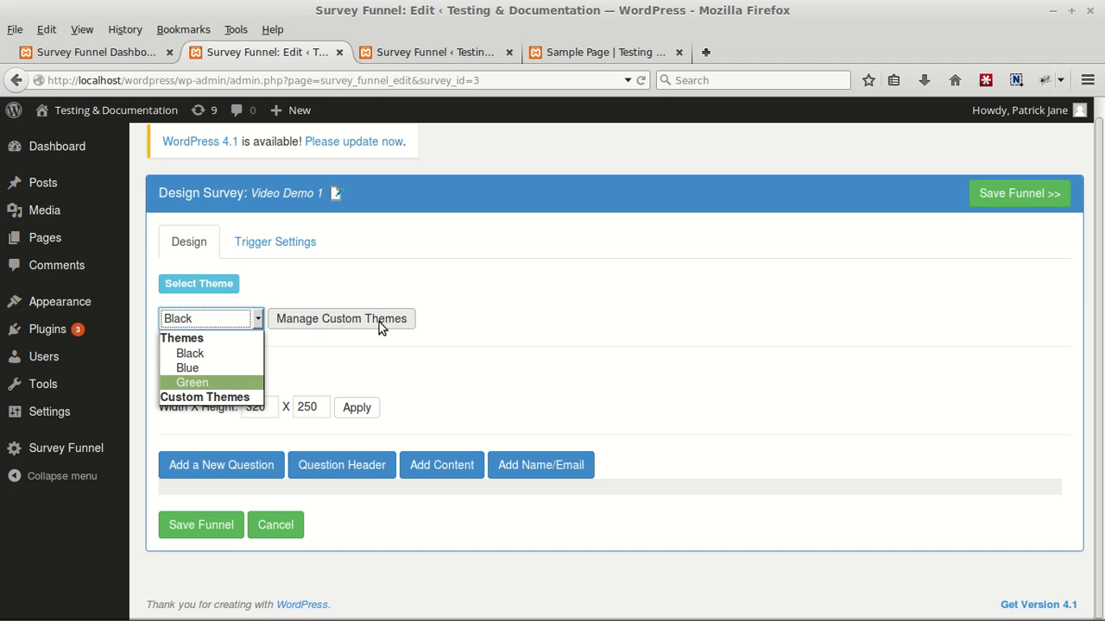
mouse_move(218, 354)
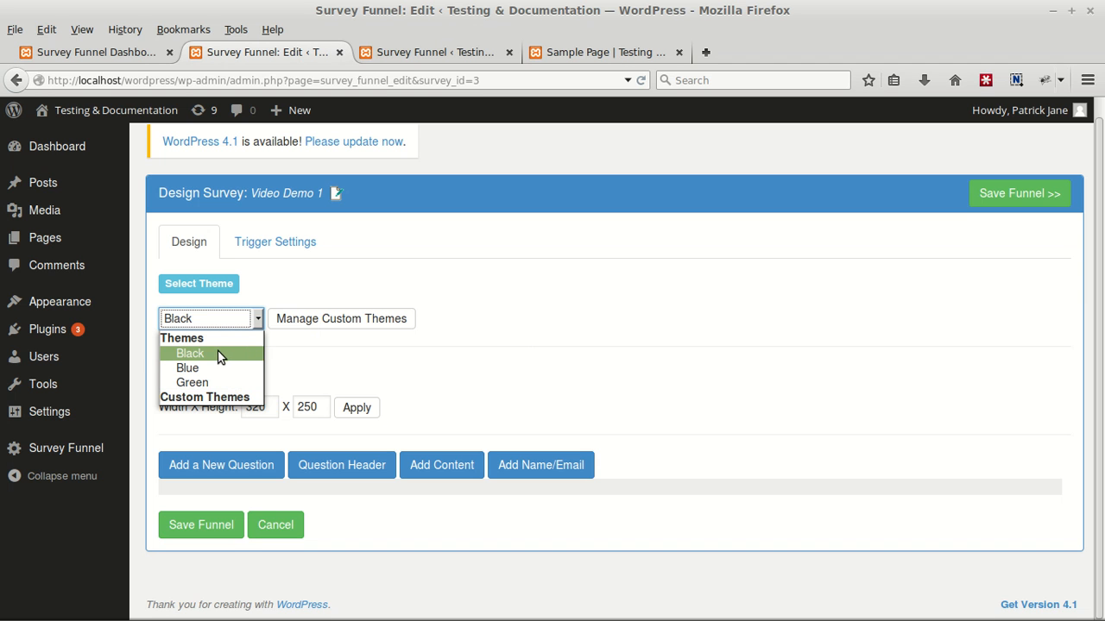
left_click(189, 353)
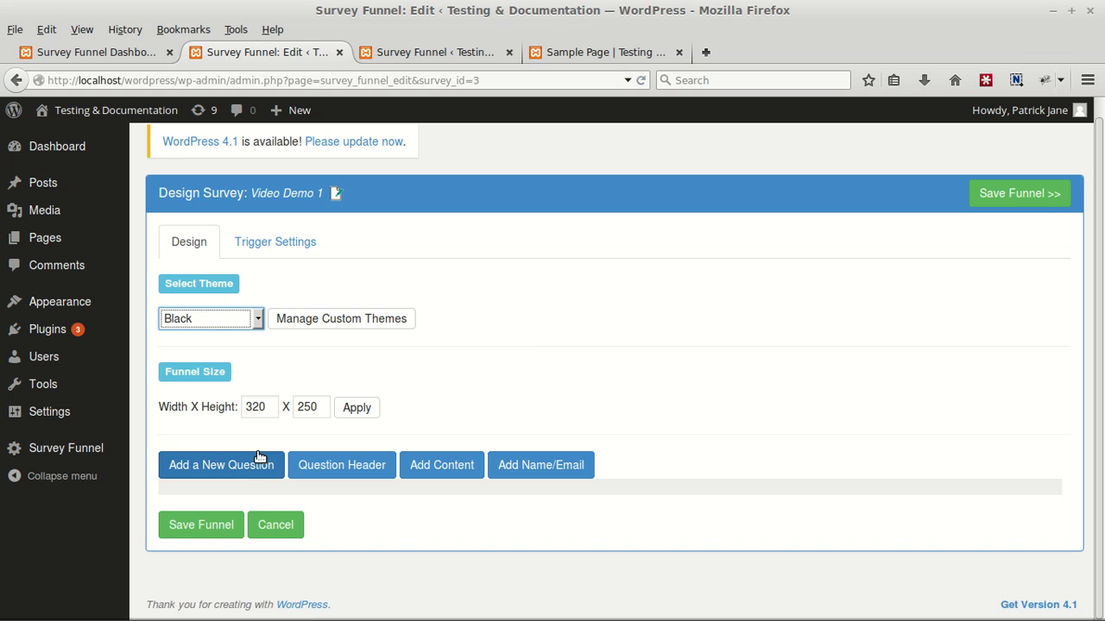
mouse_move(242, 470)
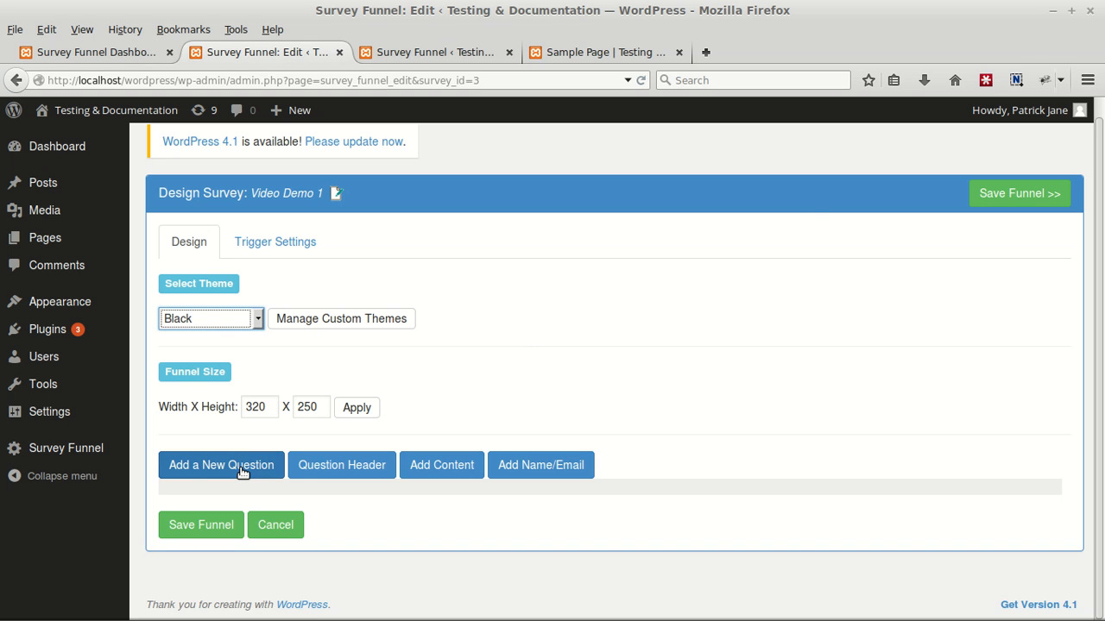
Enter the question 'What is your favorite color?' with answers Red, Blue, Green and submit it.
left_click(221, 465)
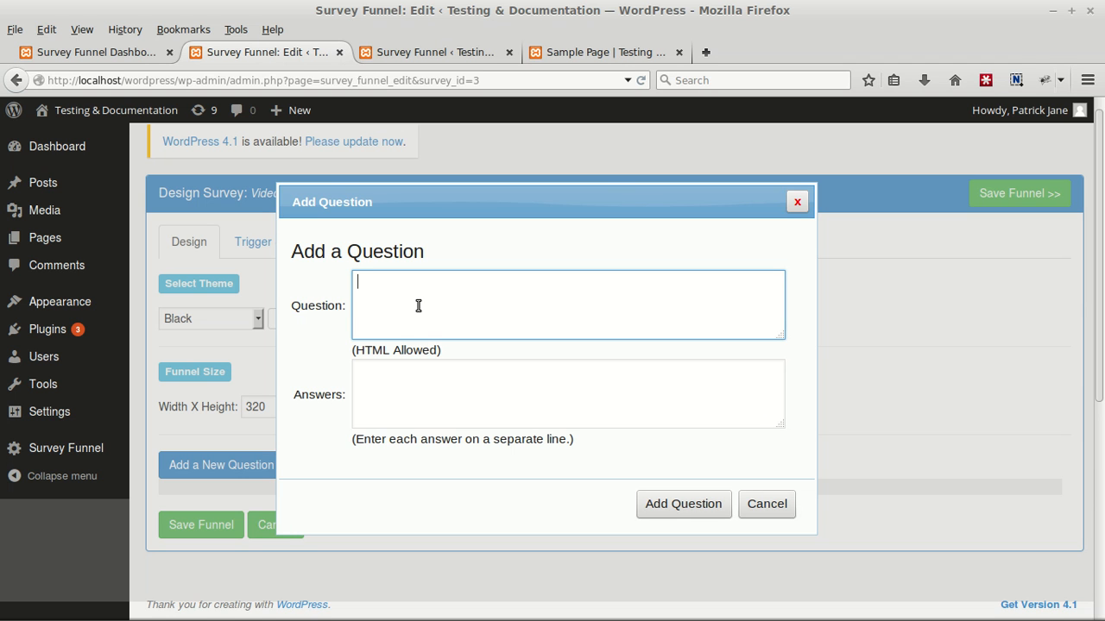
type("What is your")
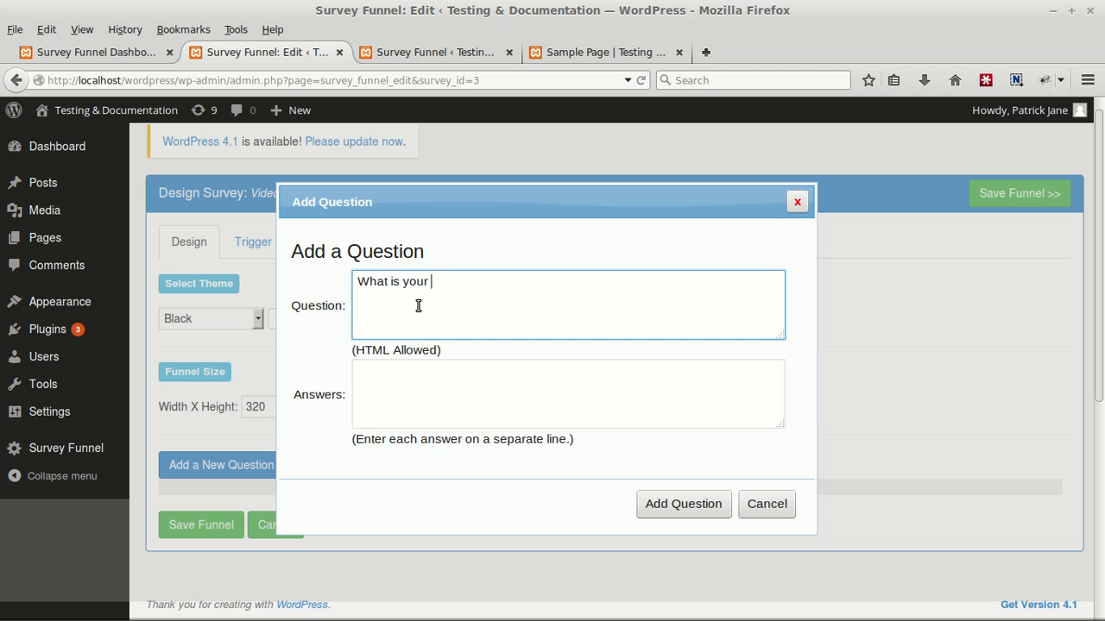
type("favorite")
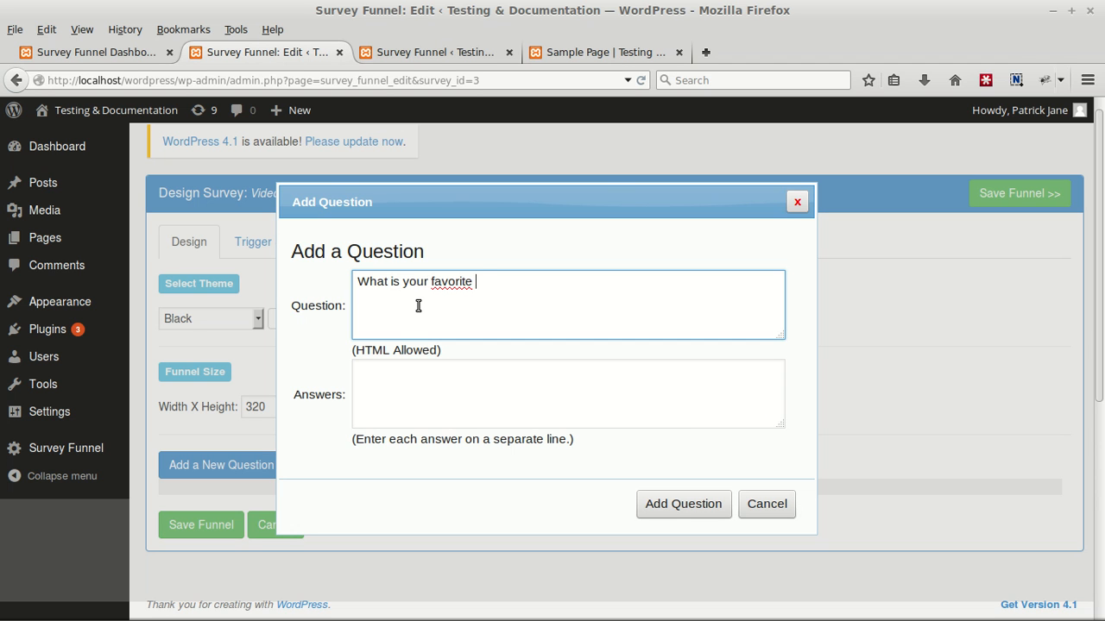
type("color?")
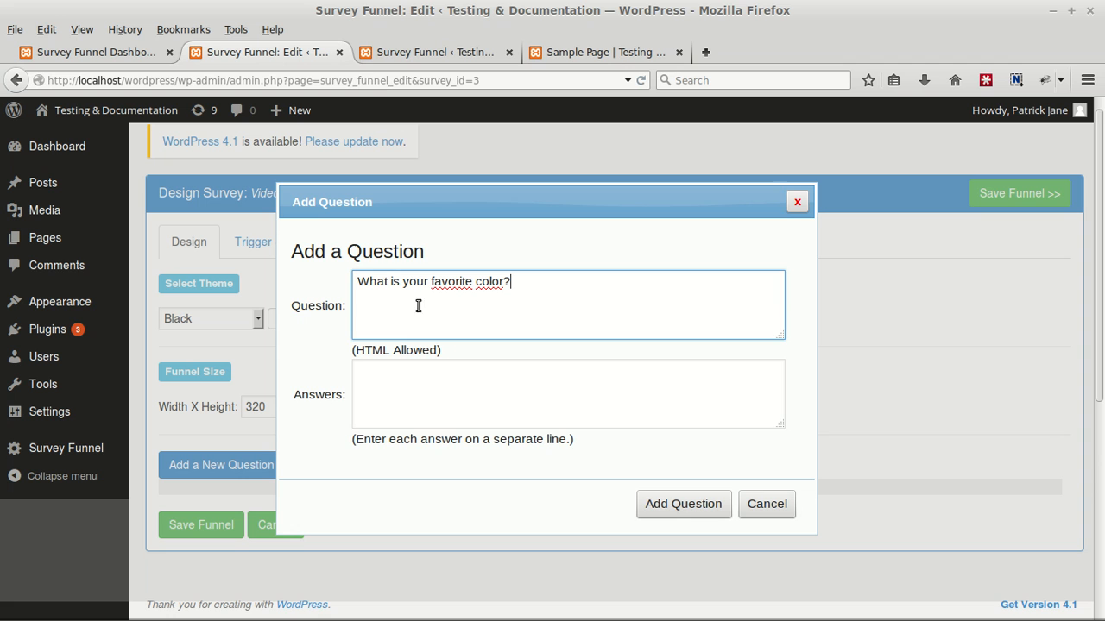
type("R")
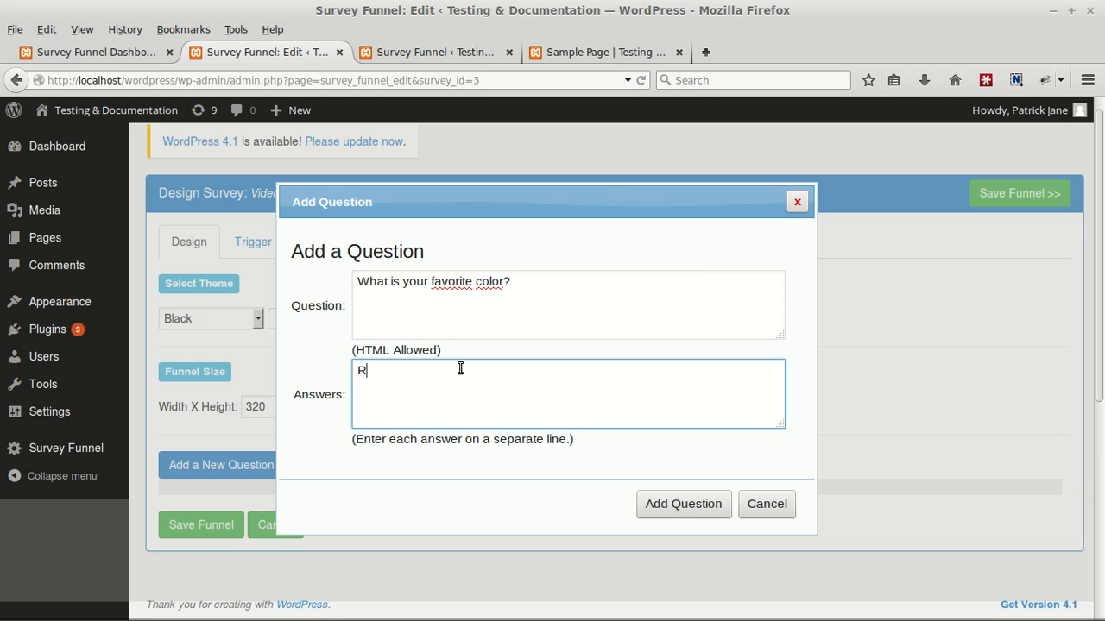
type("ed")
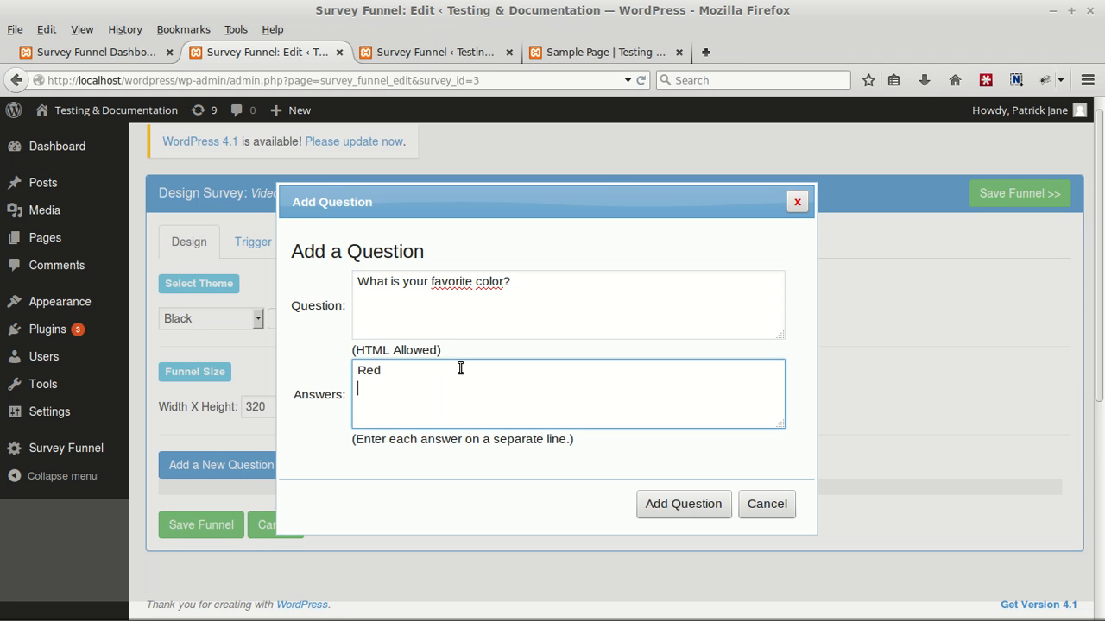
type("Blue")
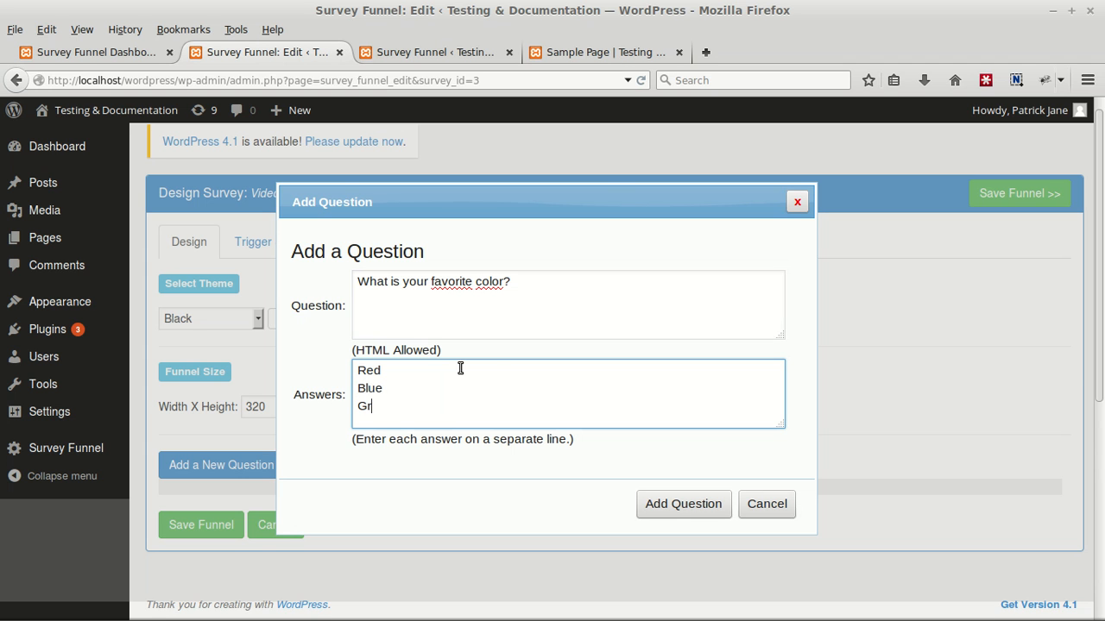
left_click(683, 504)
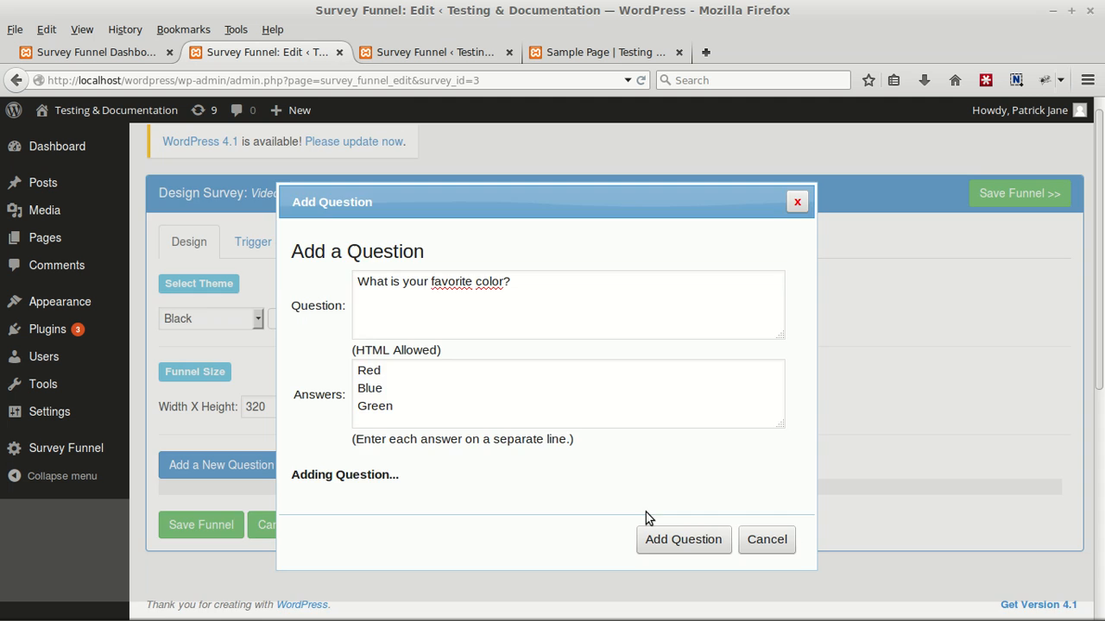
left_click(683, 539)
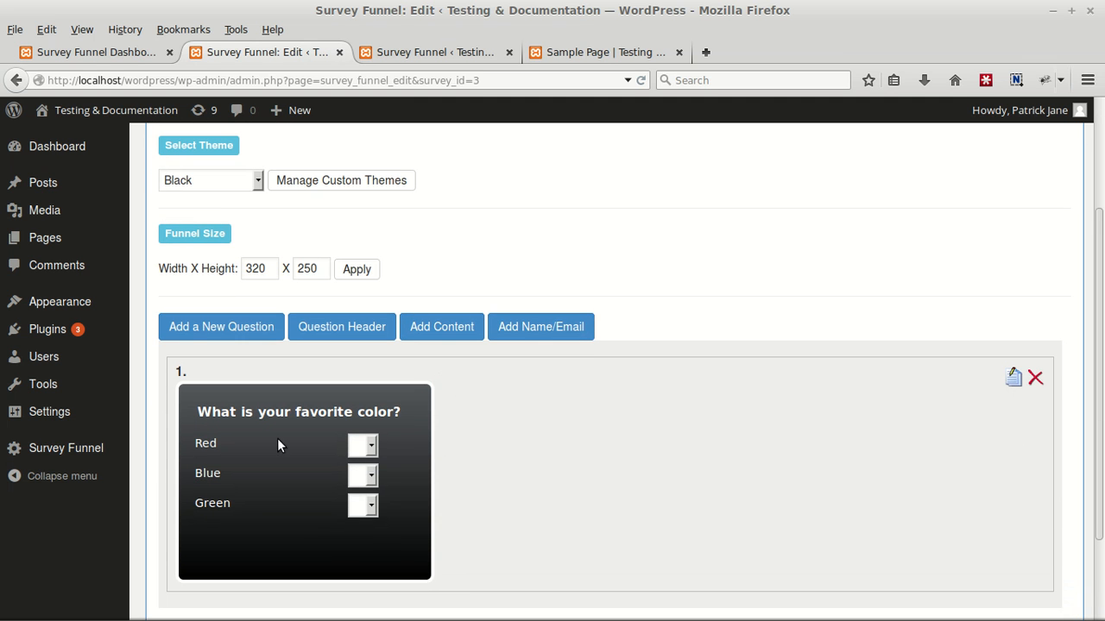
mouse_move(376, 485)
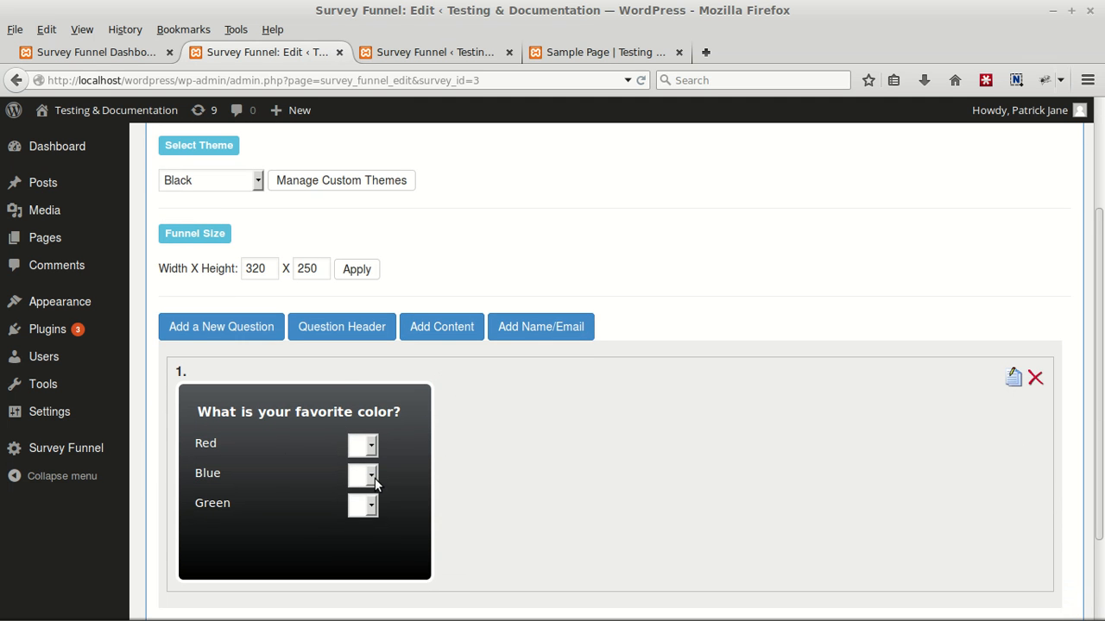
scroll("down", 3)
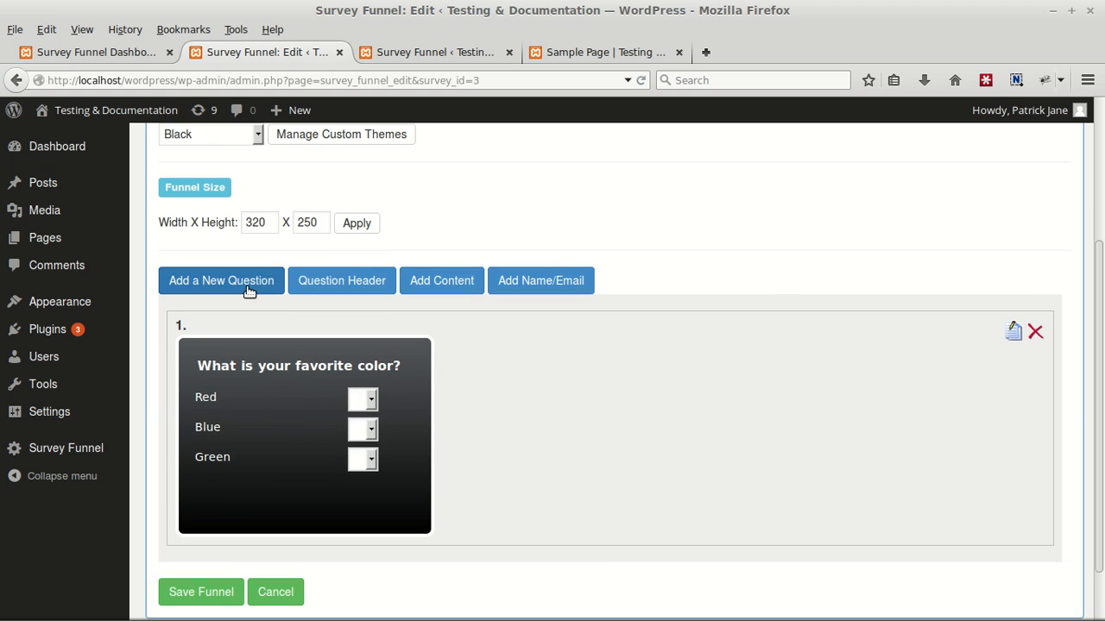
Add a second question 'How tall are you?' with answers Short, Medium, Tall.
left_click(221, 281)
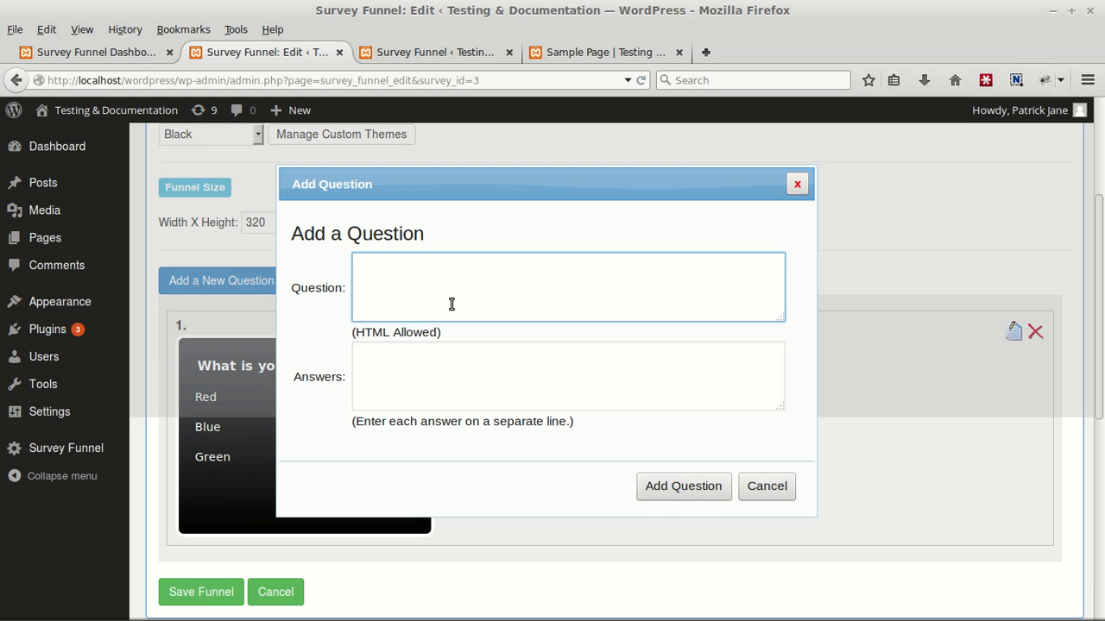
type("How tall")
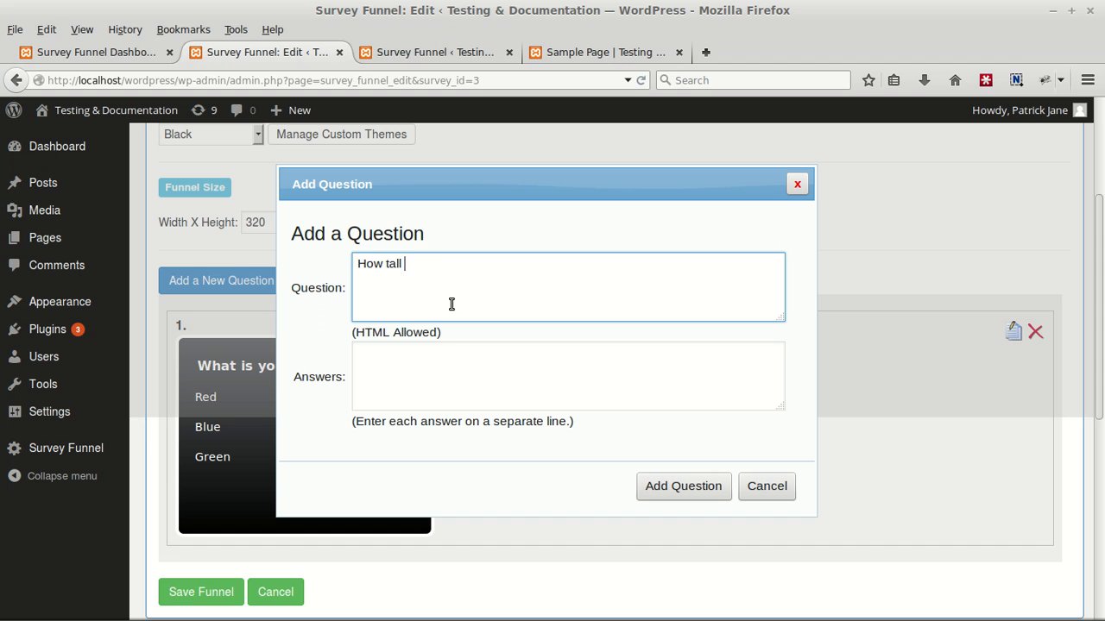
type("are you?")
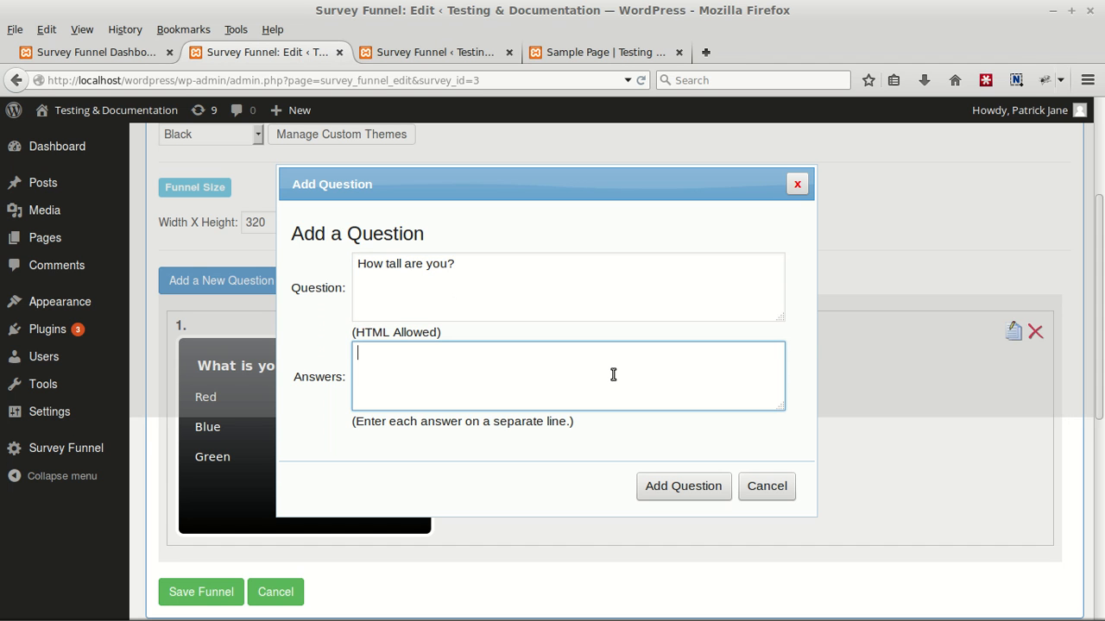
type("Shor")
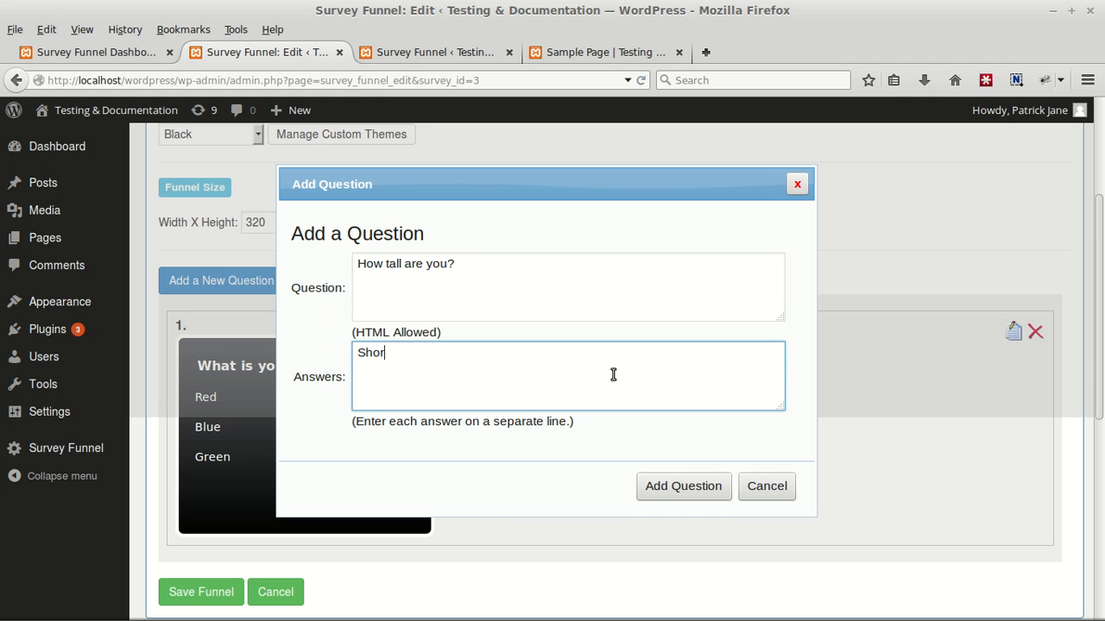
type("t")
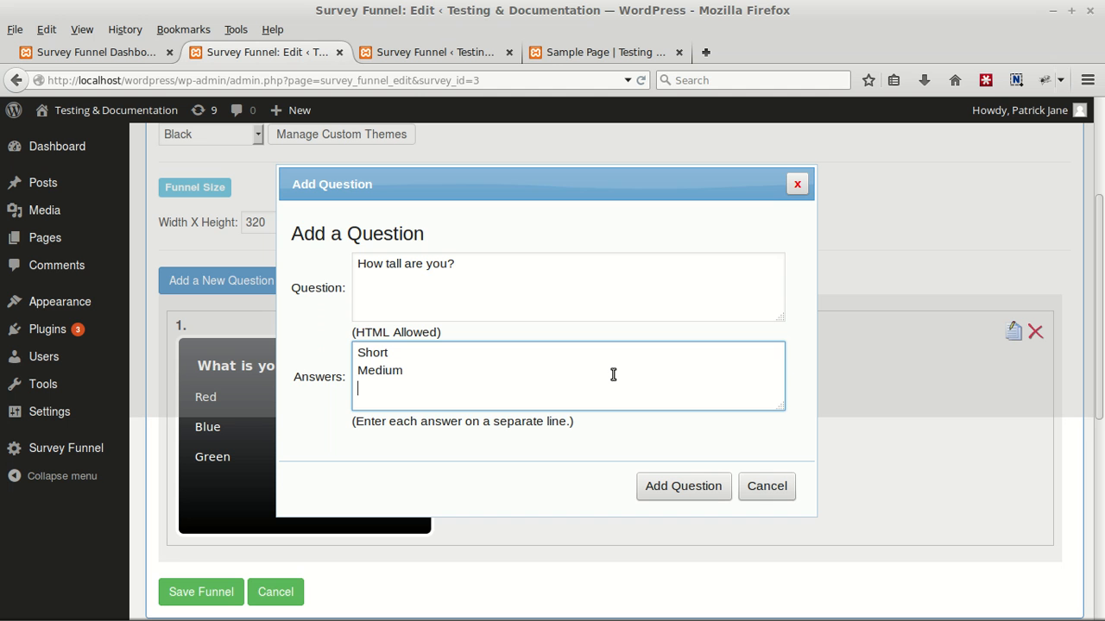
type("Tall")
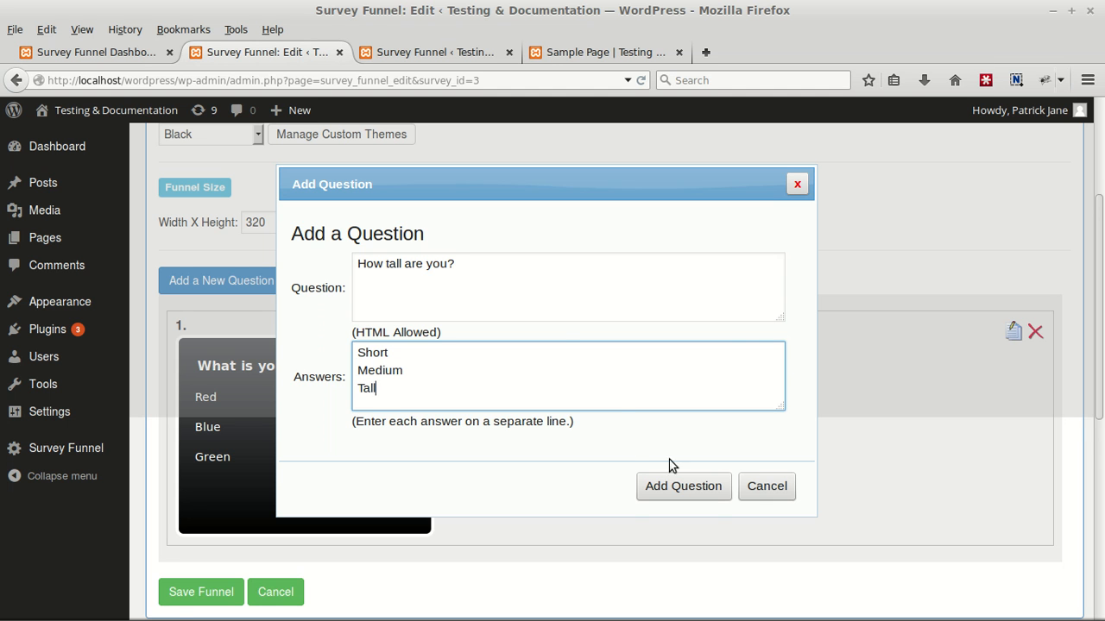
left_click(683, 486)
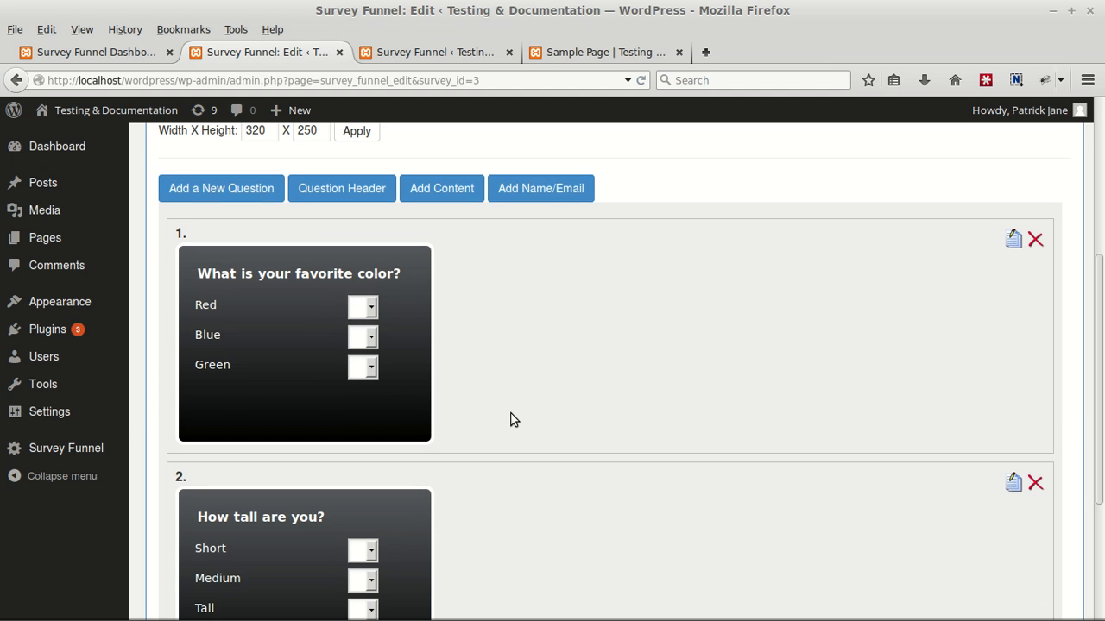
mouse_move(203, 314)
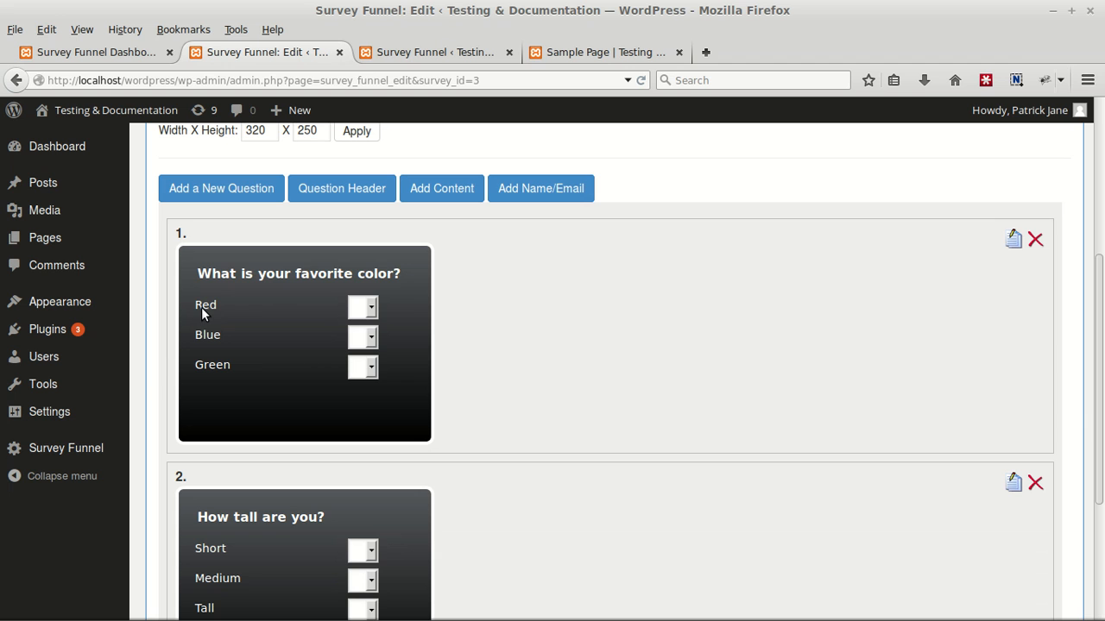
Set every answer's destination dropdown to item 2.
left_click(363, 306)
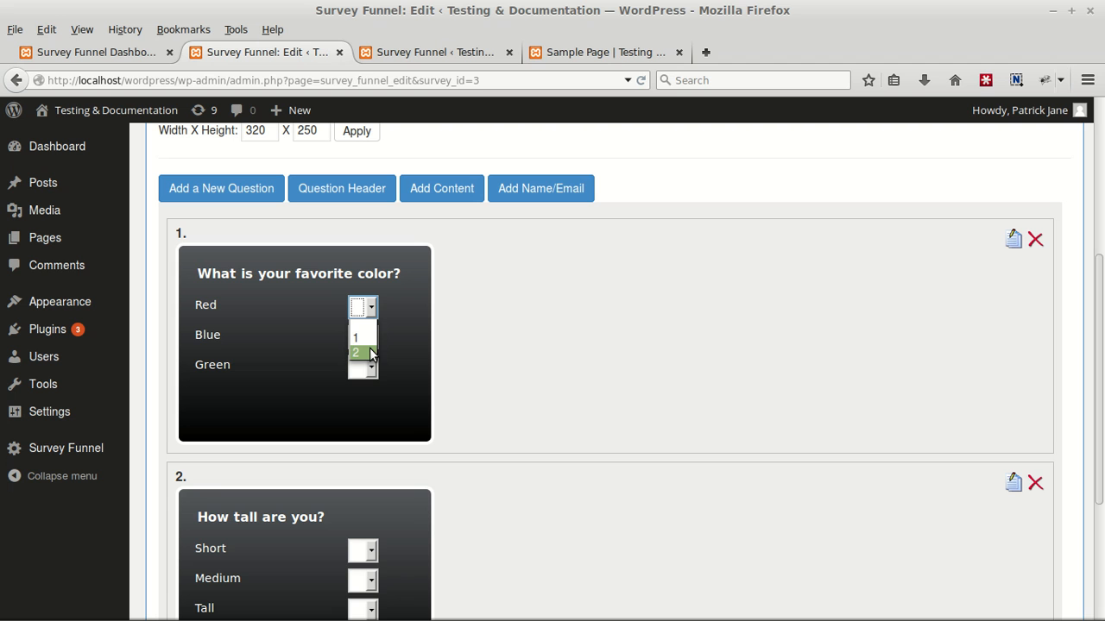
left_click(357, 350)
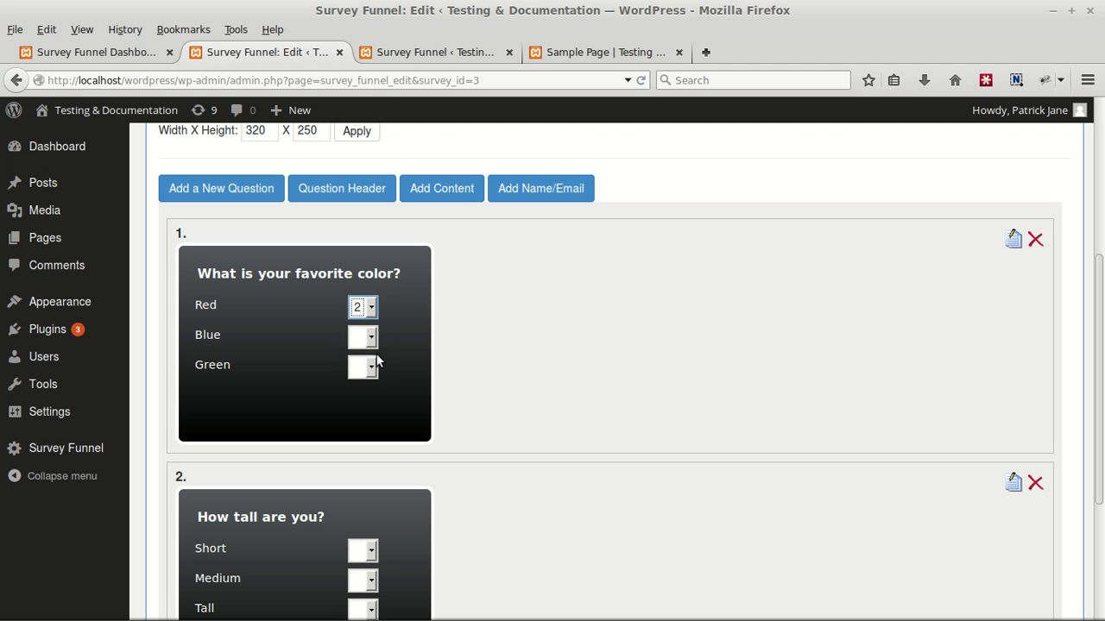
left_click(360, 365)
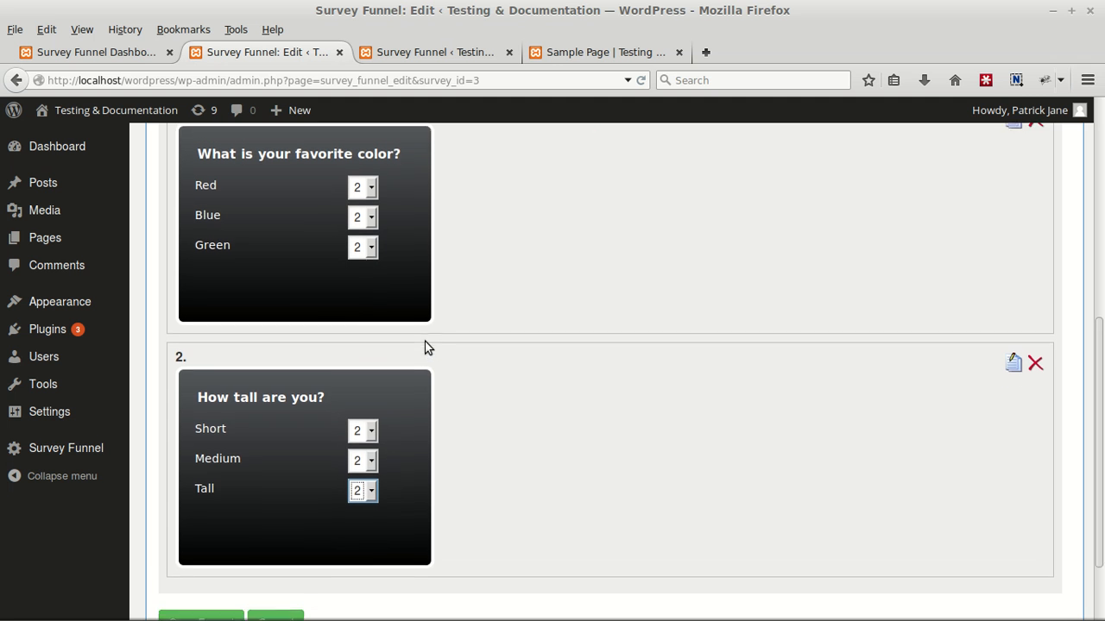
left_click(361, 486)
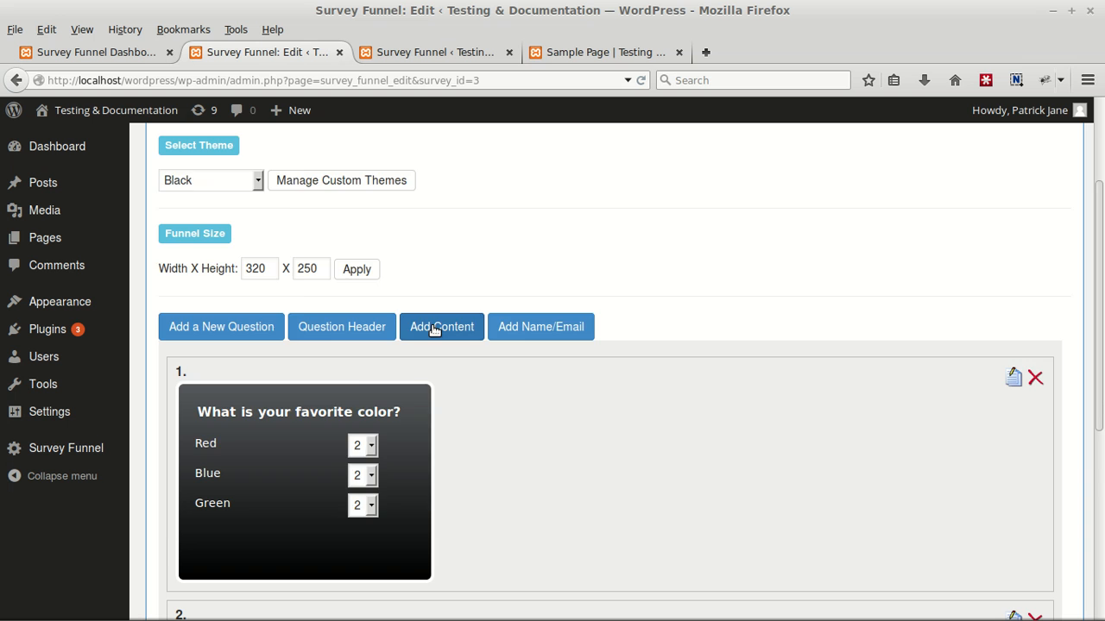
Copy the MailChimp signup form code from gedit into a new custom content item.
left_click(441, 327)
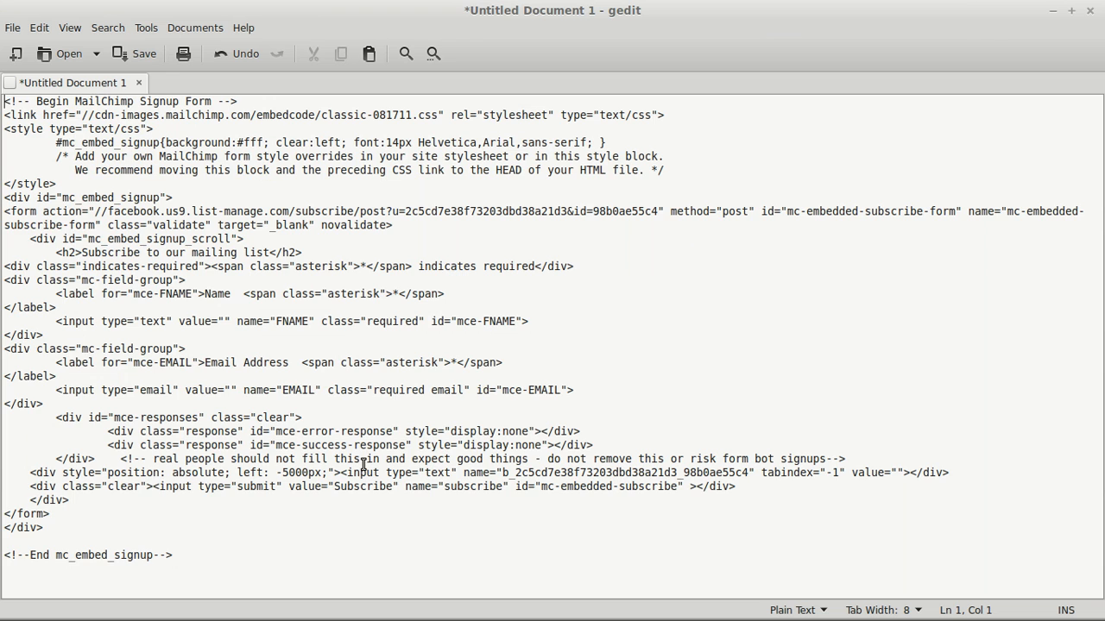
key("ctrl+a")
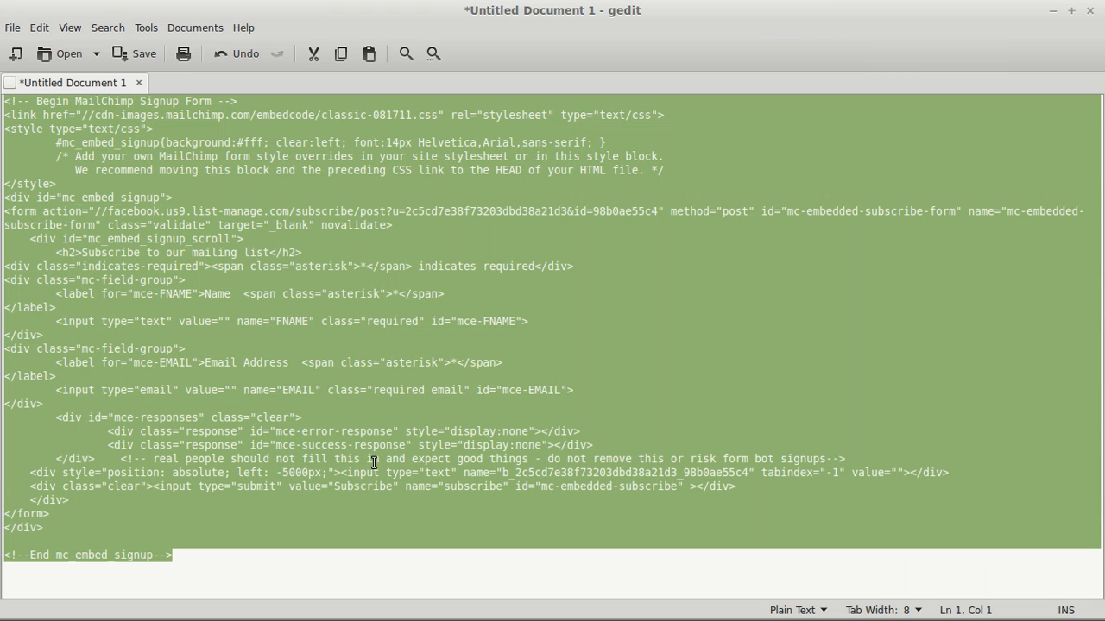
key("Alt+Tab")
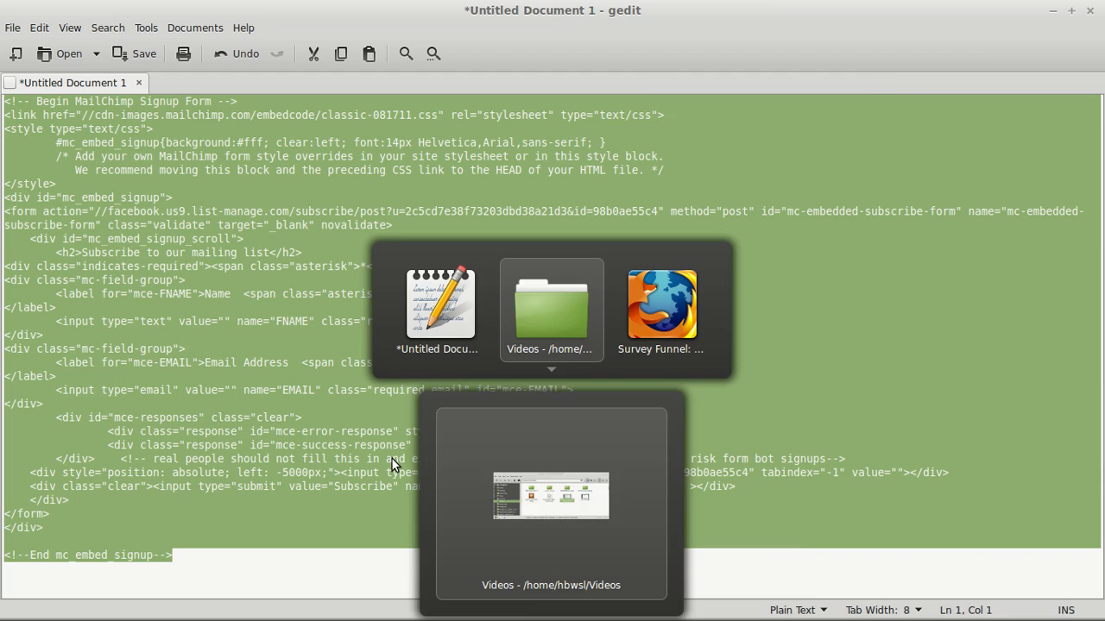
left_click(661, 304)
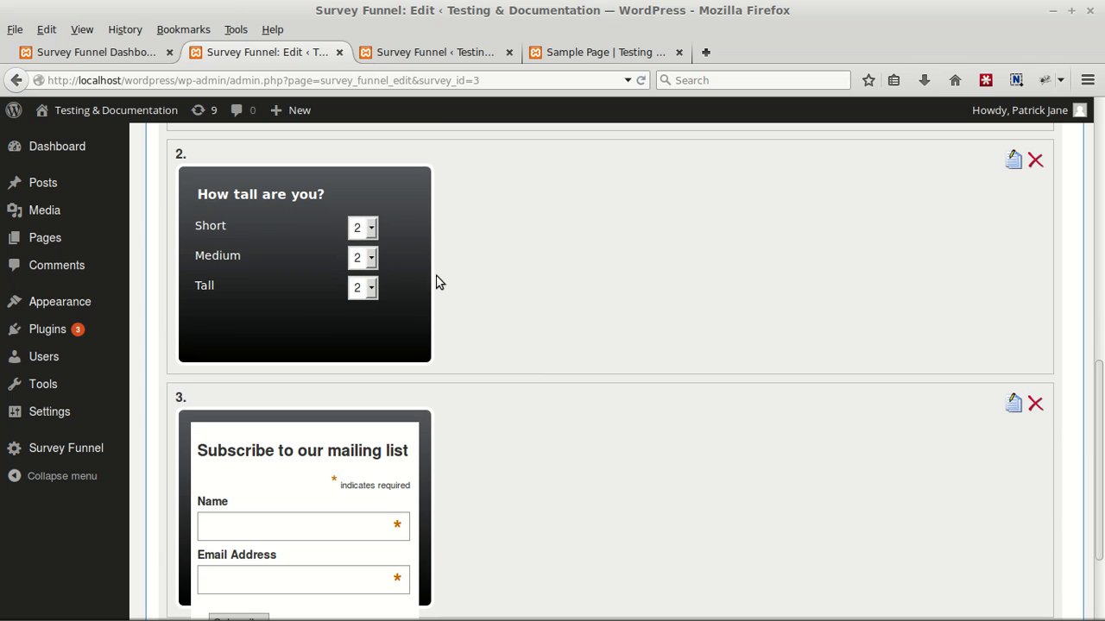
Route the Short, Medium and Tall answers to item 3 and size the funnel 320 by 320.
left_click(360, 227)
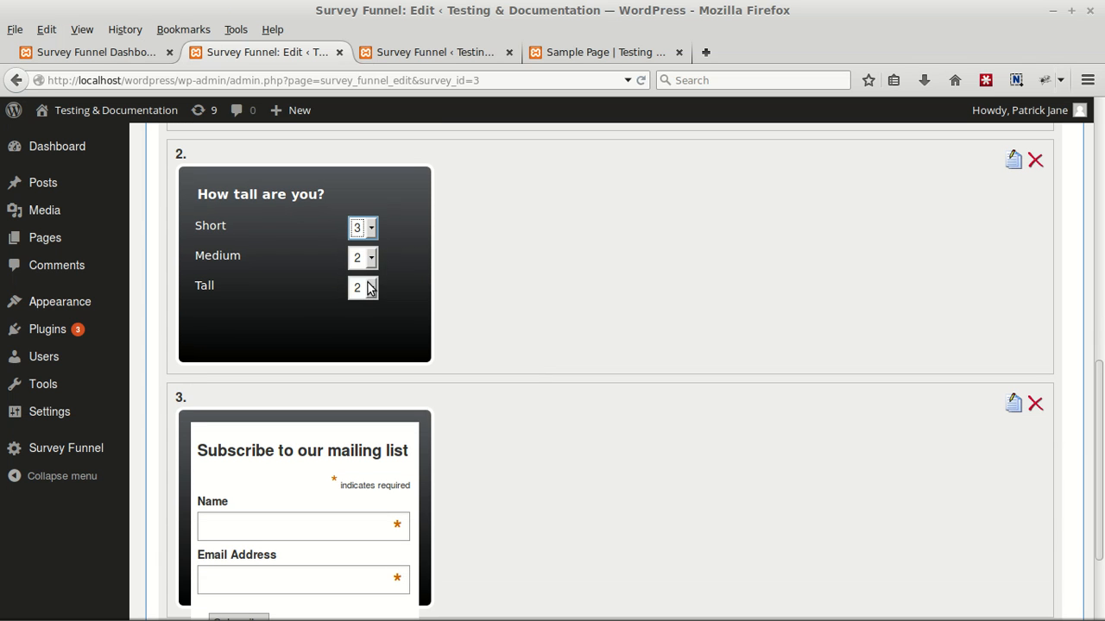
left_click(361, 287)
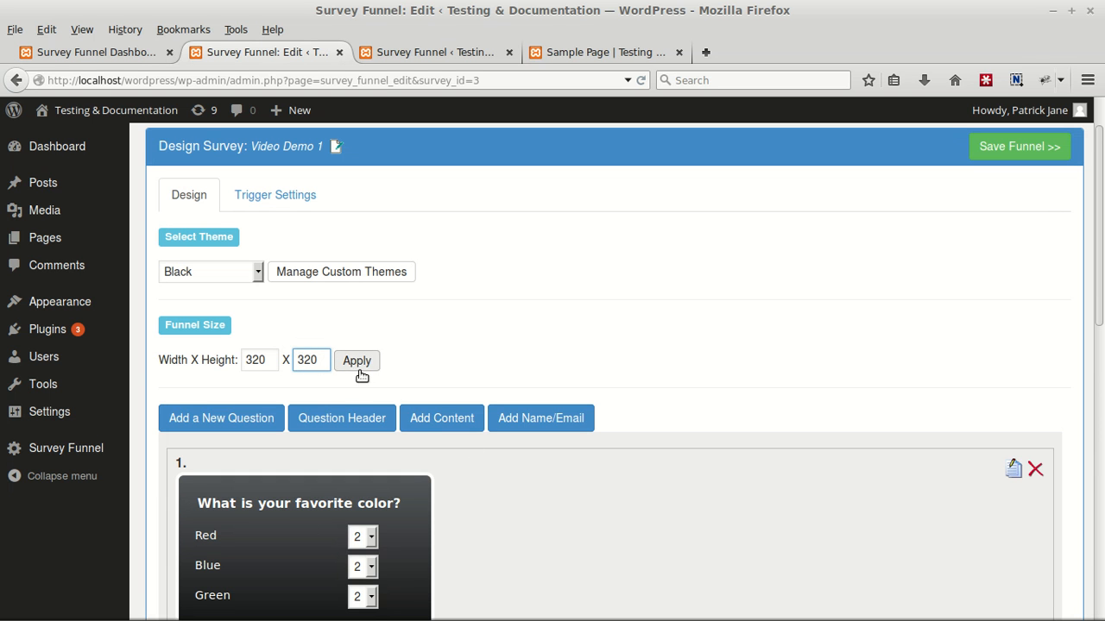
scroll("down", 3)
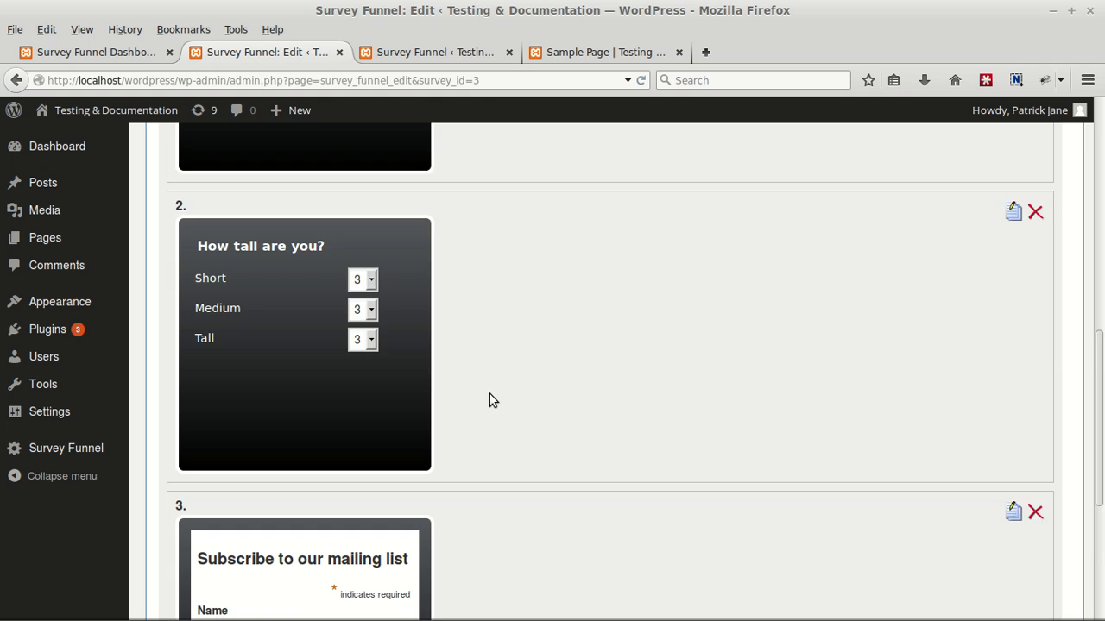
scroll("down", 3)
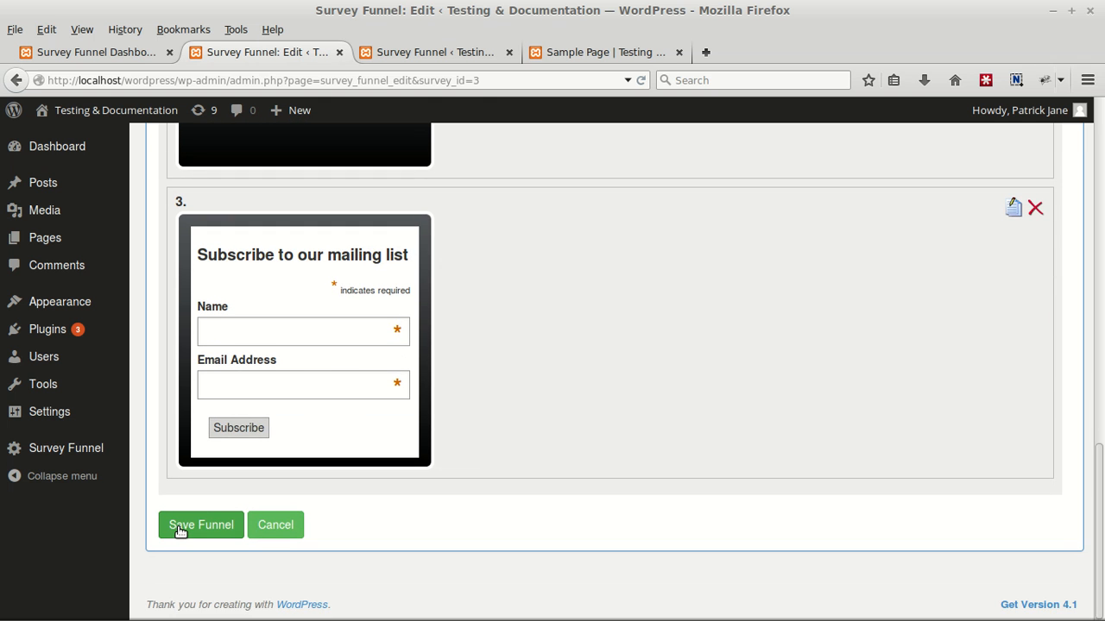
Save the funnel, then reopen Video Demo 1 from the dashboard in the Design Survey editor.
left_click(201, 524)
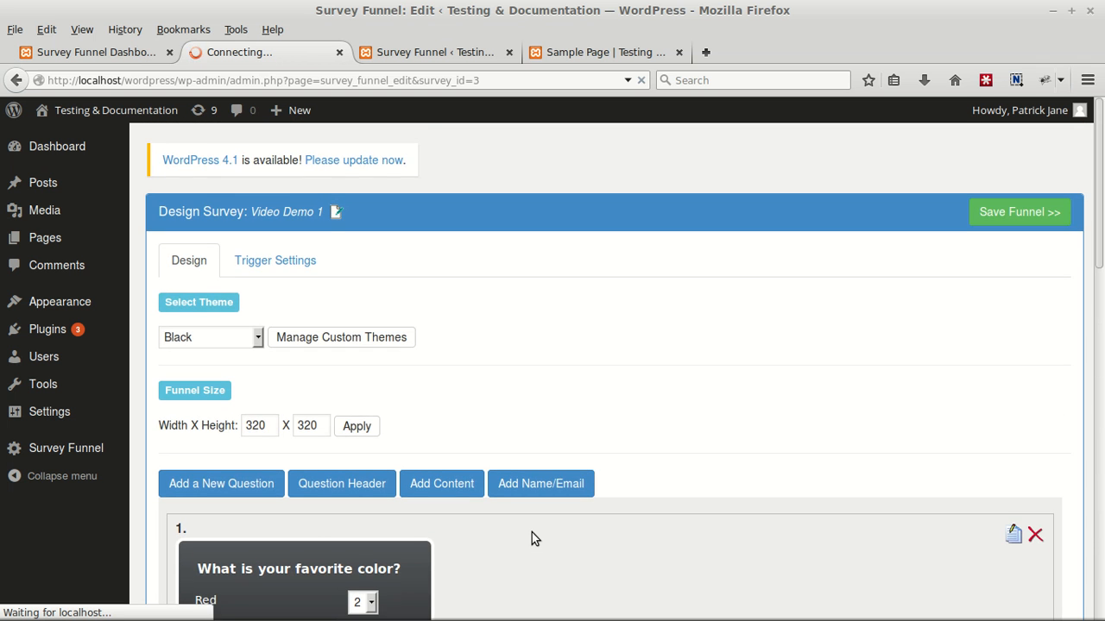
mouse_move(439, 381)
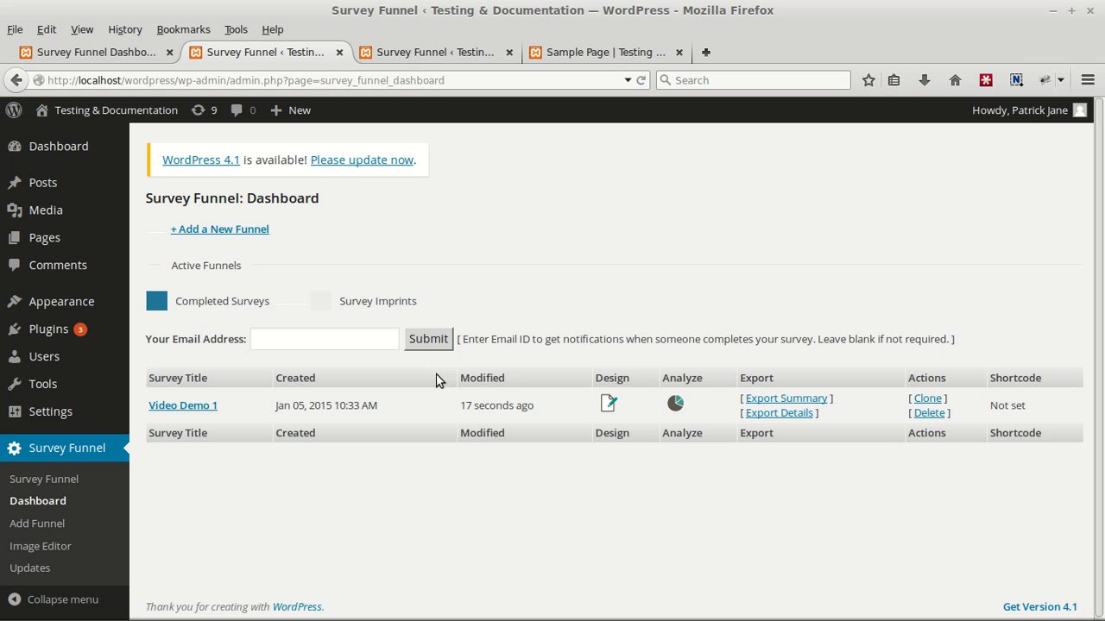
mouse_move(147, 420)
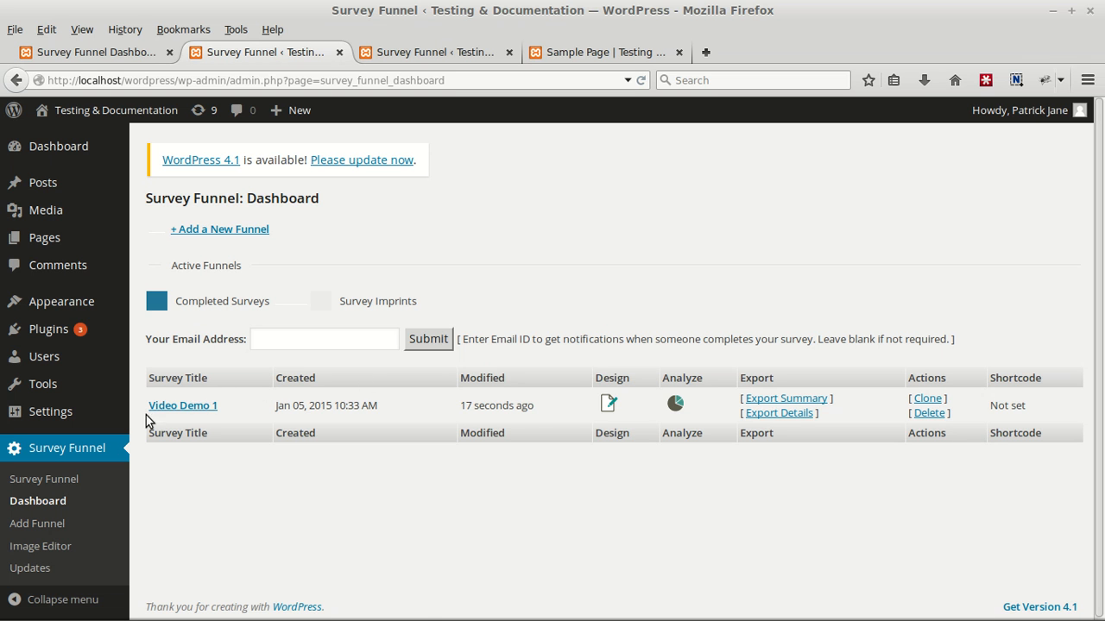
mouse_move(213, 412)
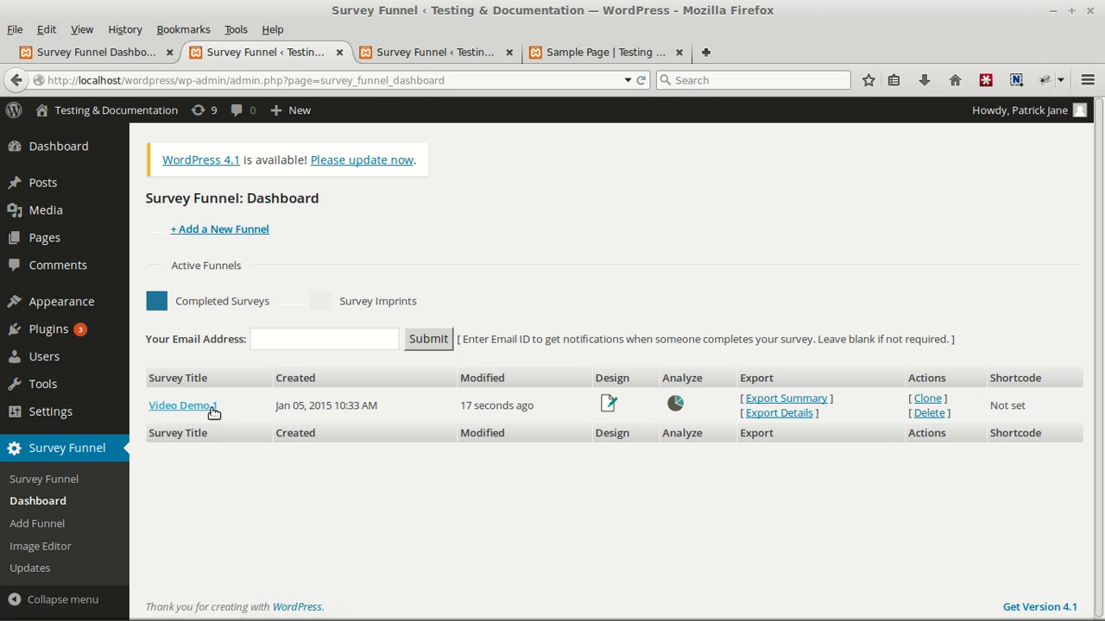
left_click(181, 406)
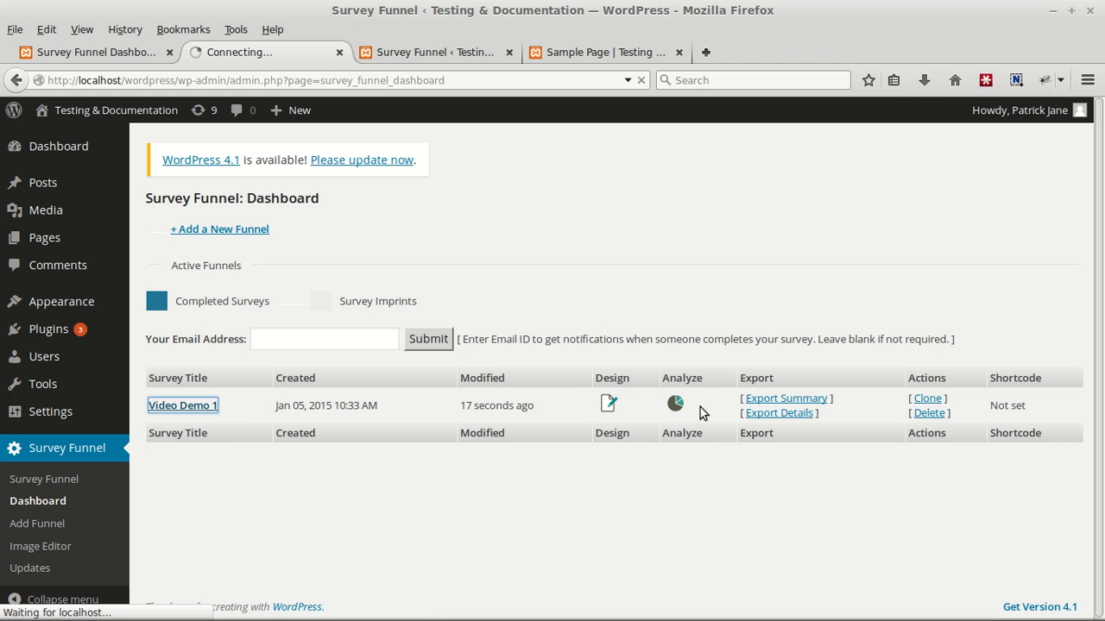
mouse_move(534, 251)
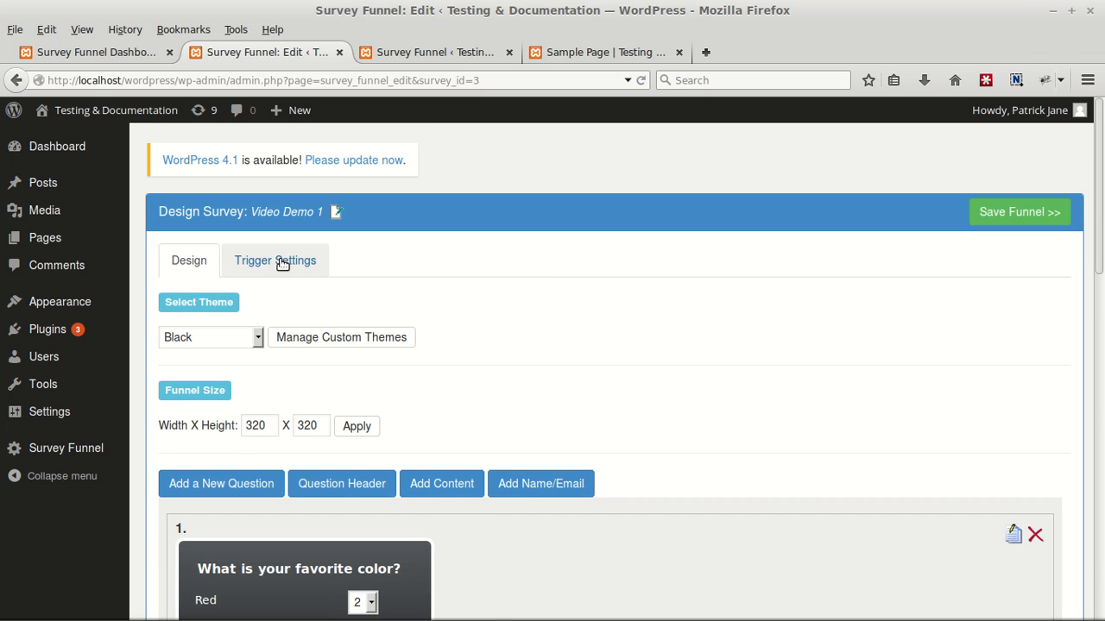
Set Video Demo 1's trigger page to Sample Page and save the funnel.
left_click(275, 260)
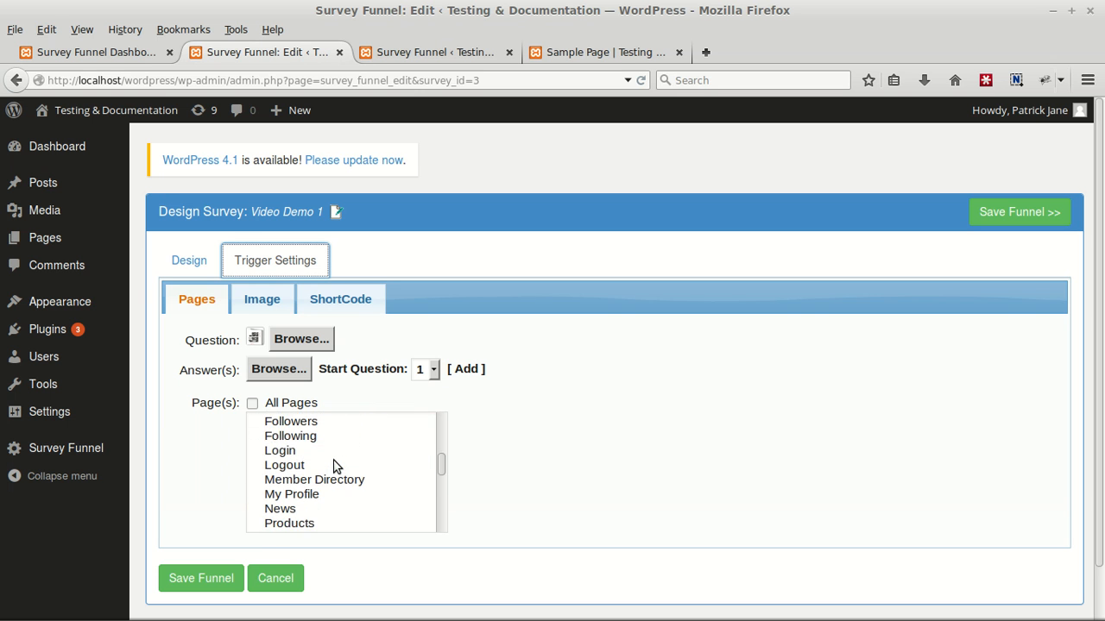
left_click(302, 479)
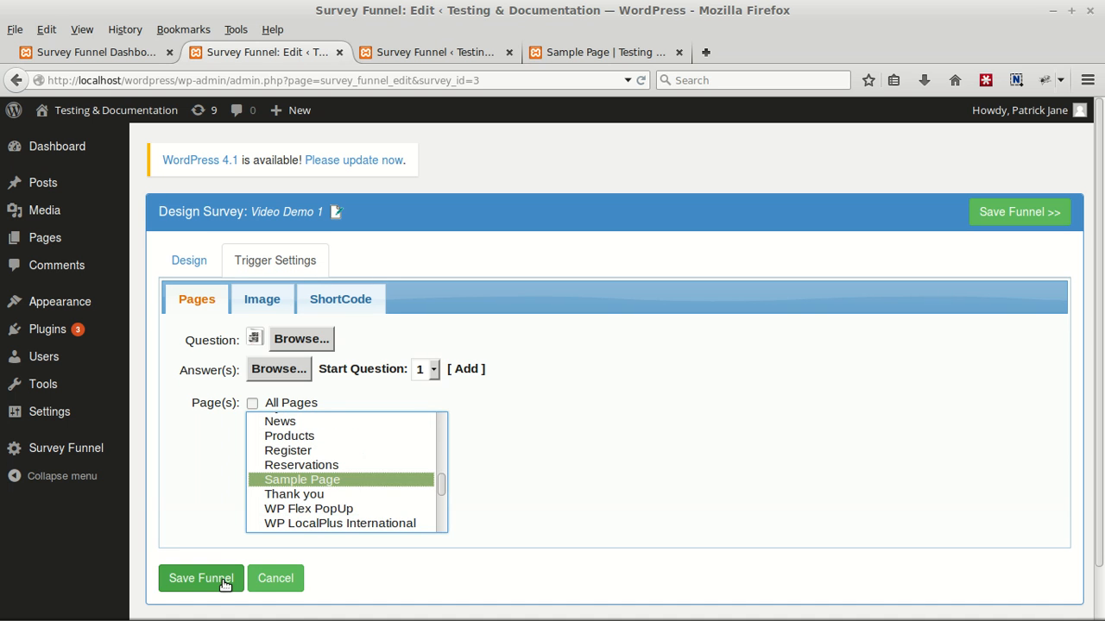
left_click(202, 579)
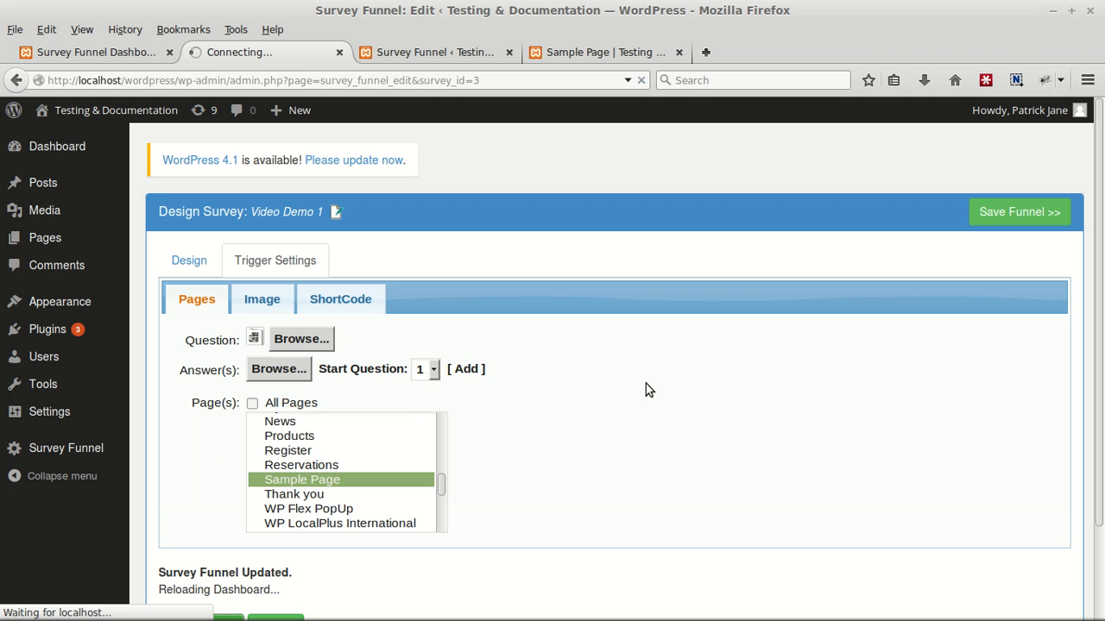
mouse_move(617, 389)
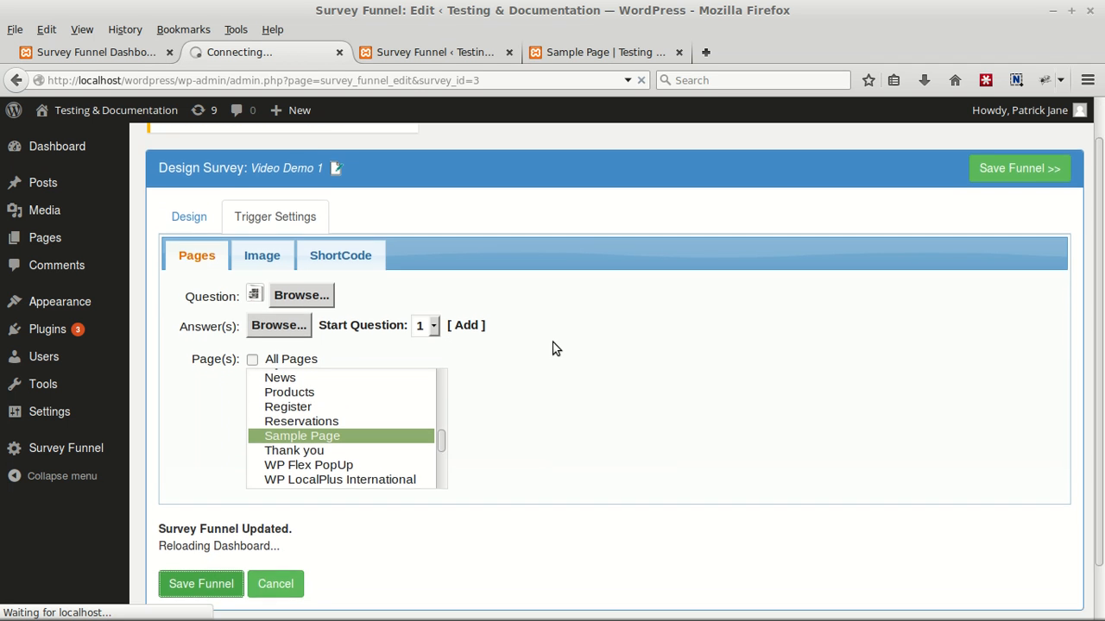
scroll("down", 3)
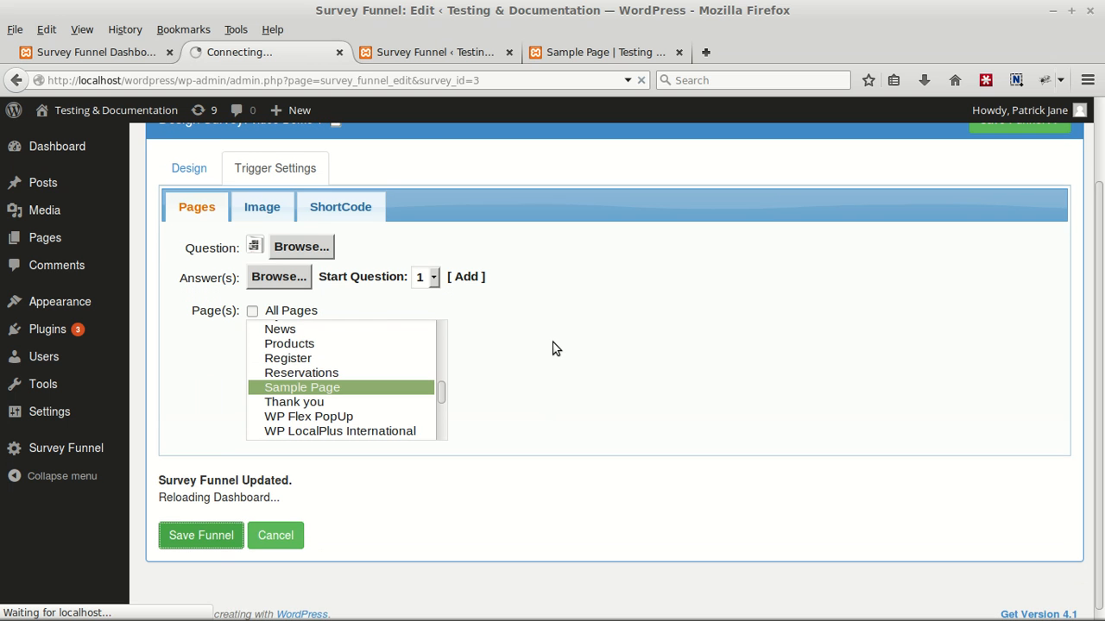
mouse_move(604, 336)
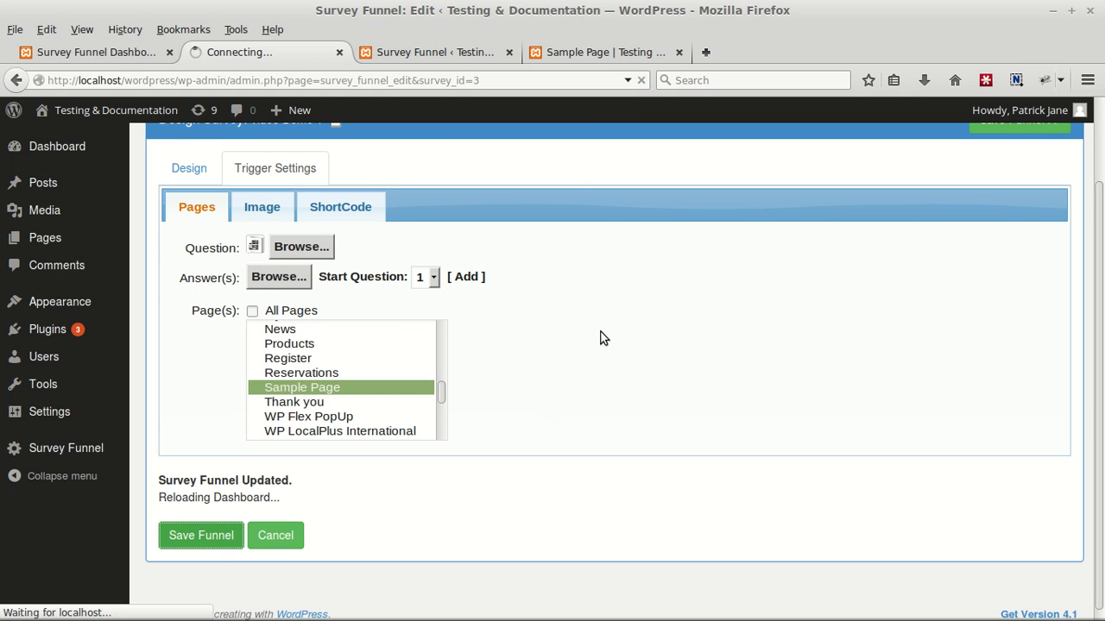
mouse_move(615, 331)
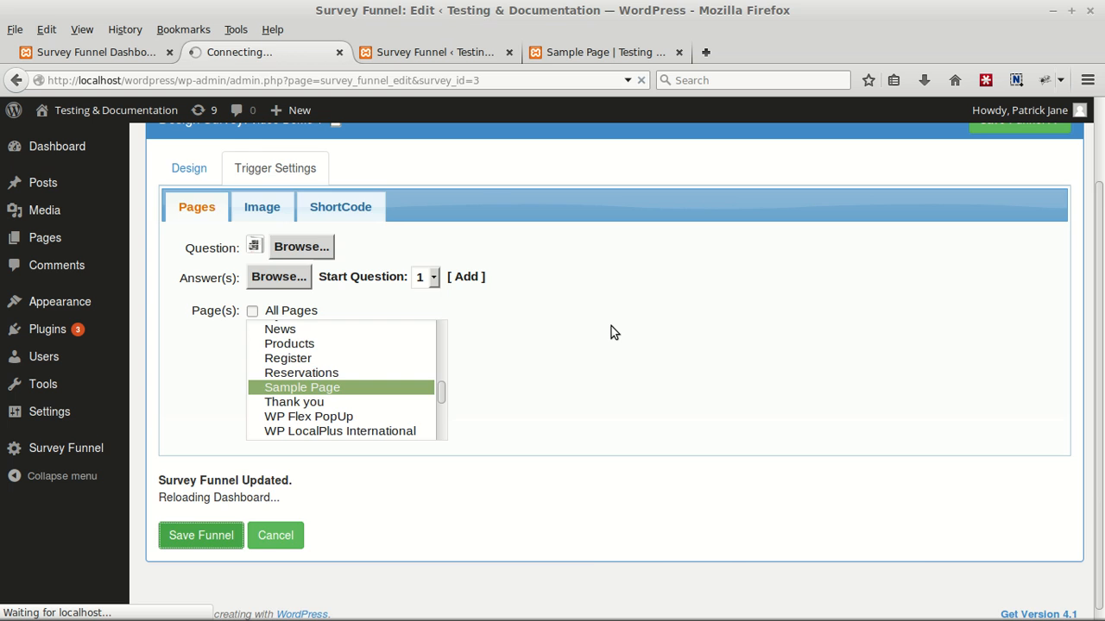
left_click(200, 535)
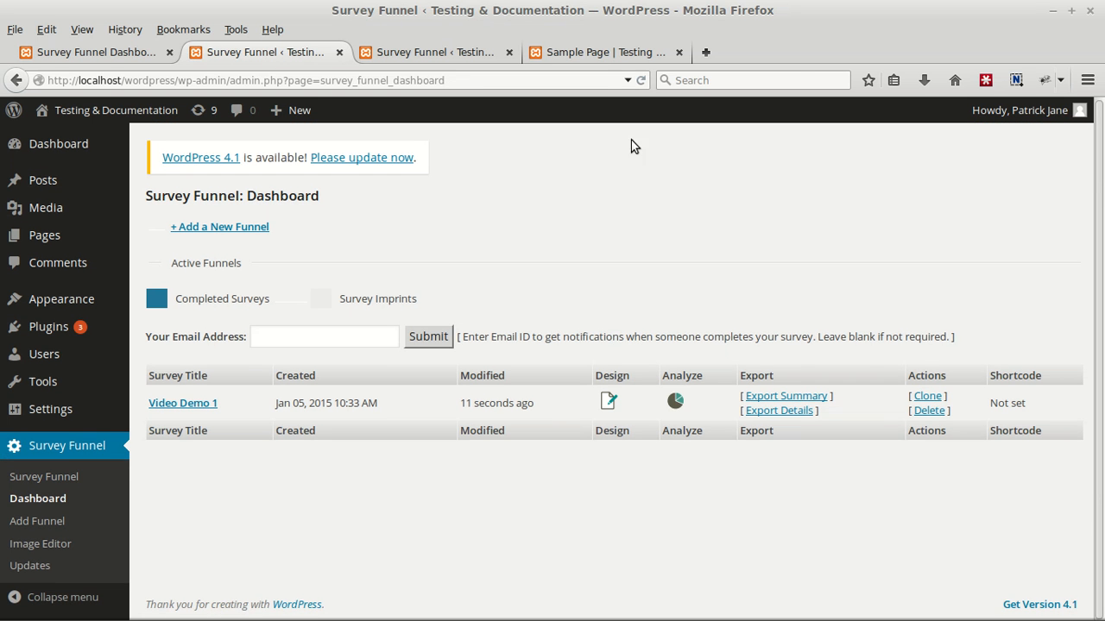
mouse_move(598, 60)
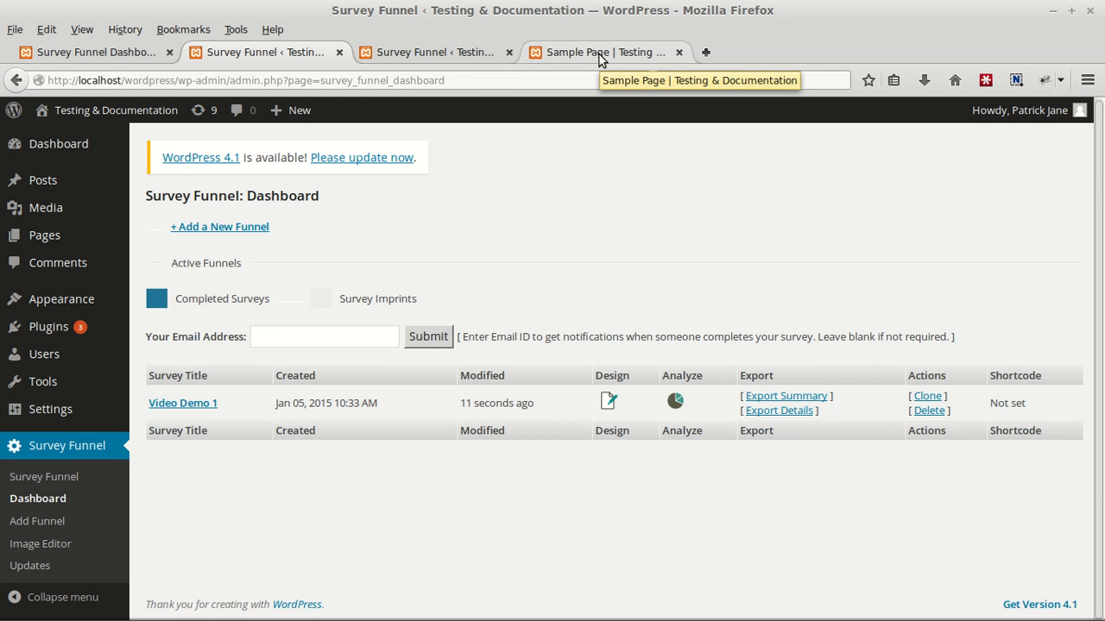
On Sample Page, open the Video Demo 1 pop-up and answer the favorite color question.
left_click(604, 51)
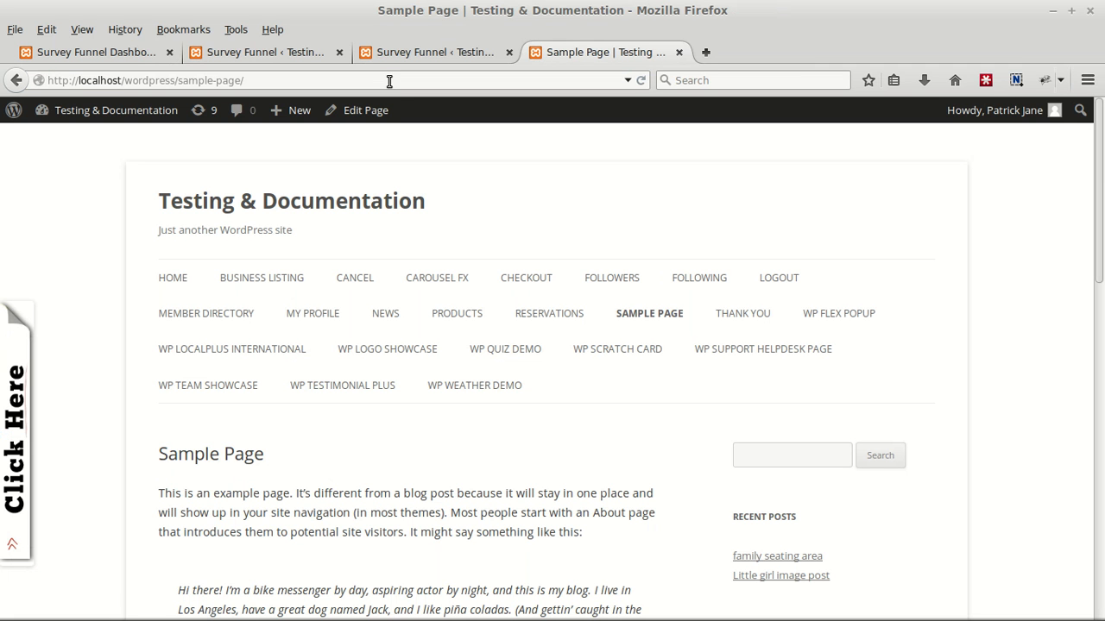
scroll("down", 3)
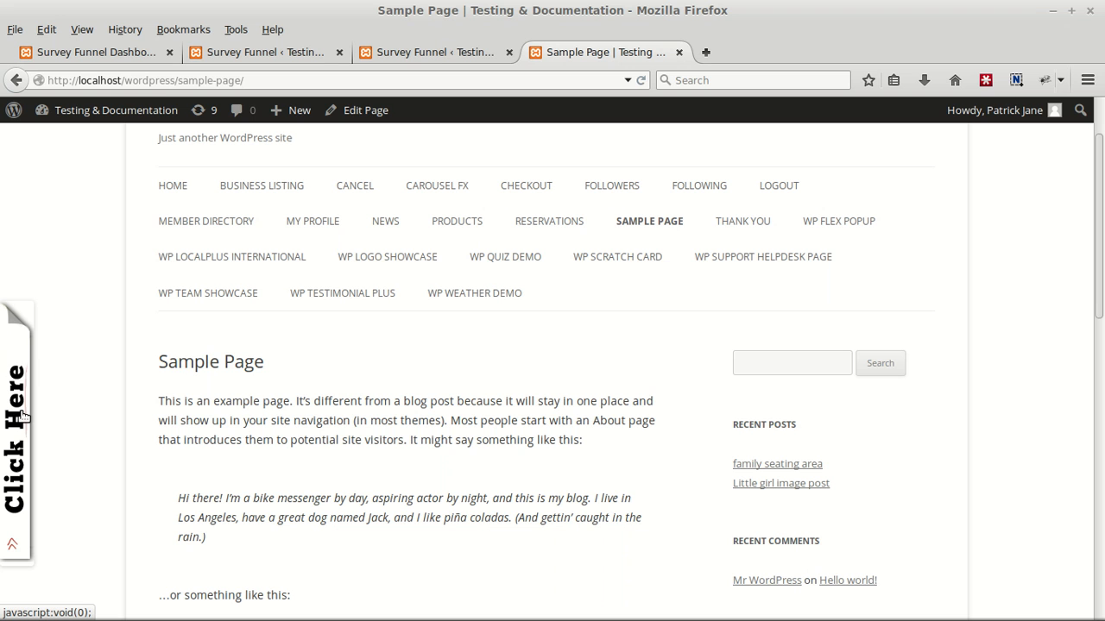
mouse_move(29, 428)
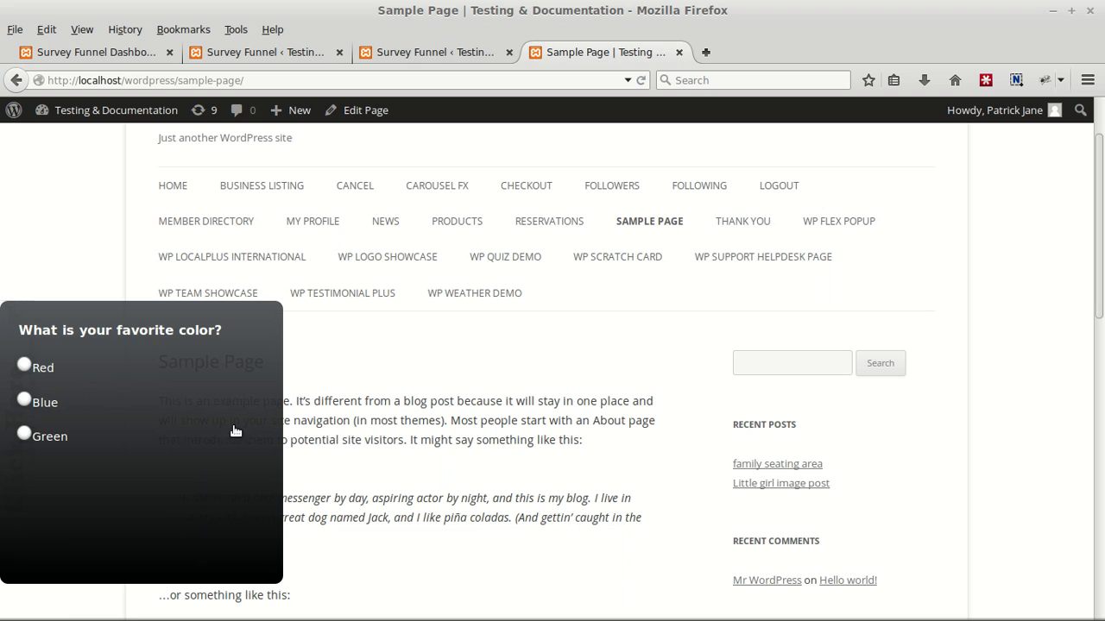
left_click(23, 368)
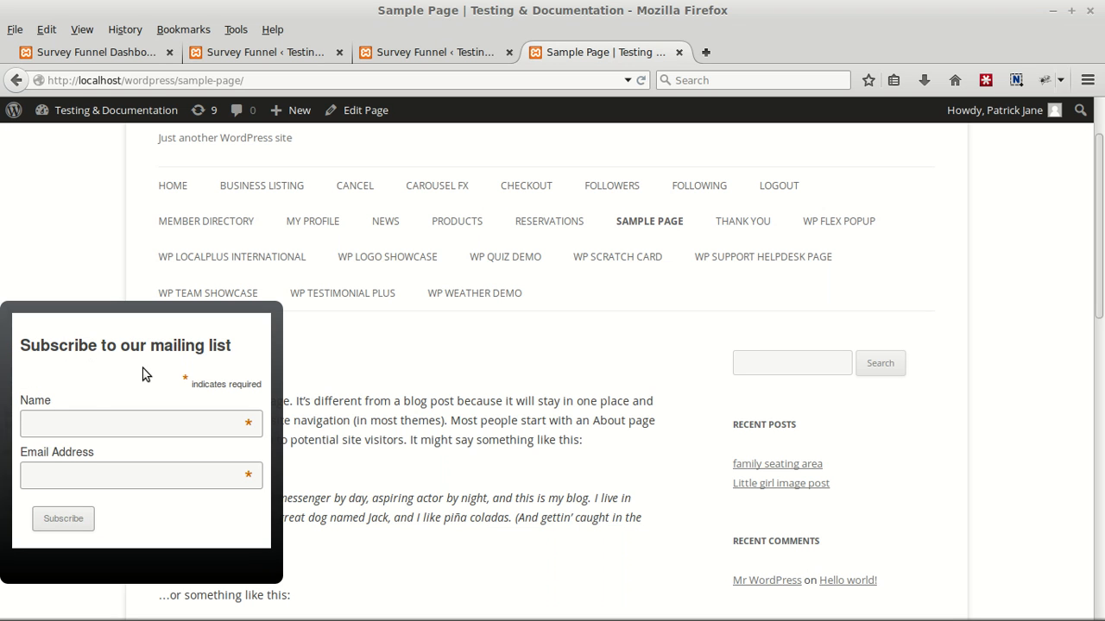
mouse_move(84, 394)
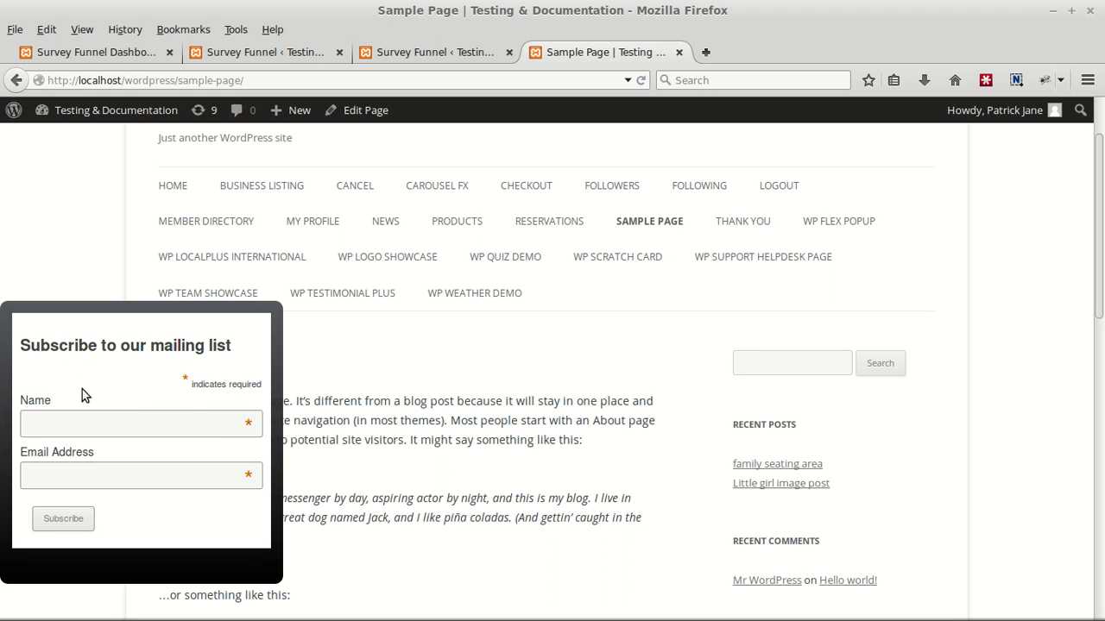
mouse_move(78, 391)
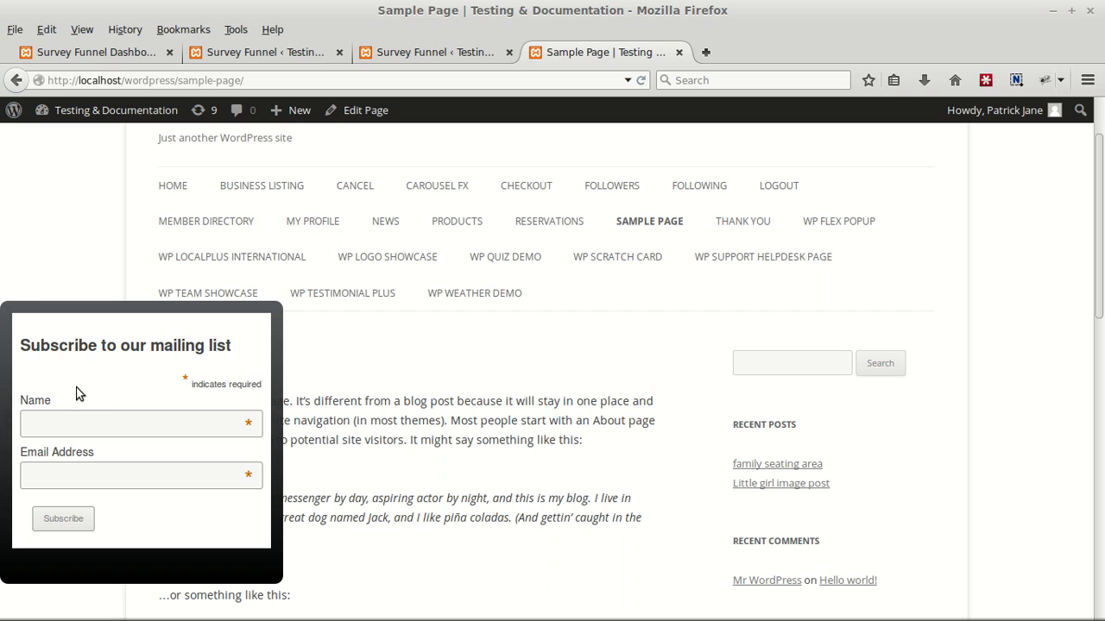
left_click(138, 425)
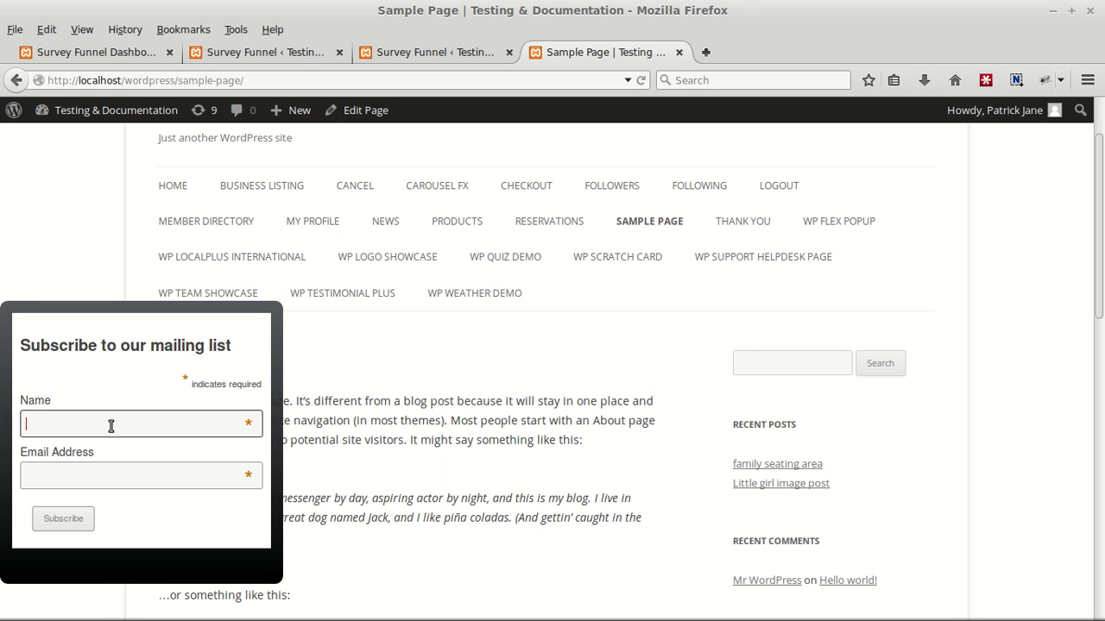
type("Dereck")
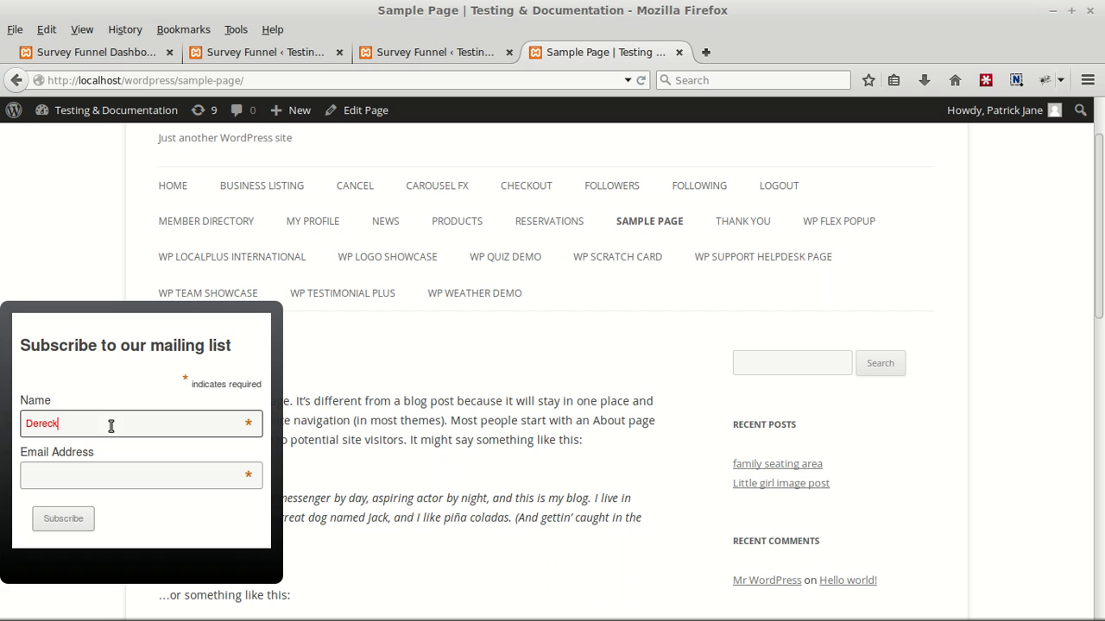
left_click(140, 476)
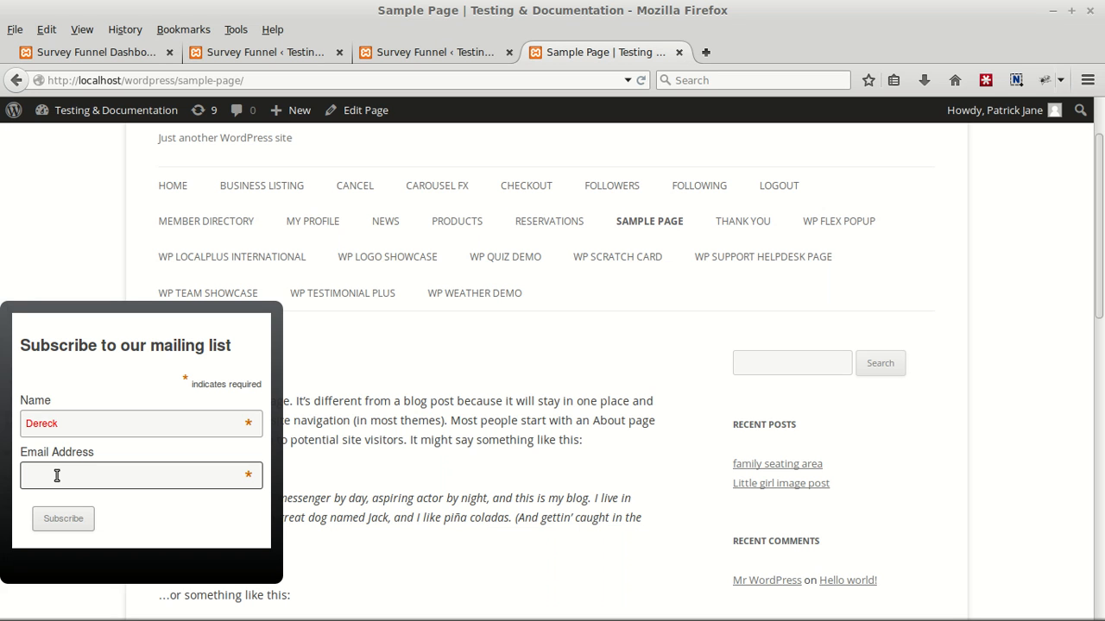
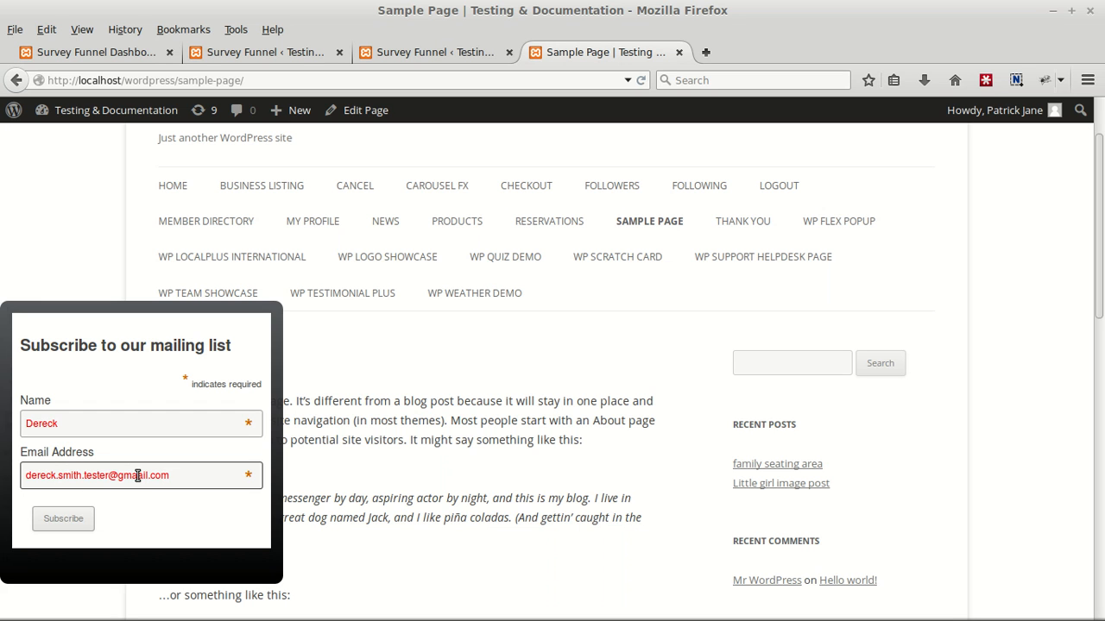
mouse_move(80, 521)
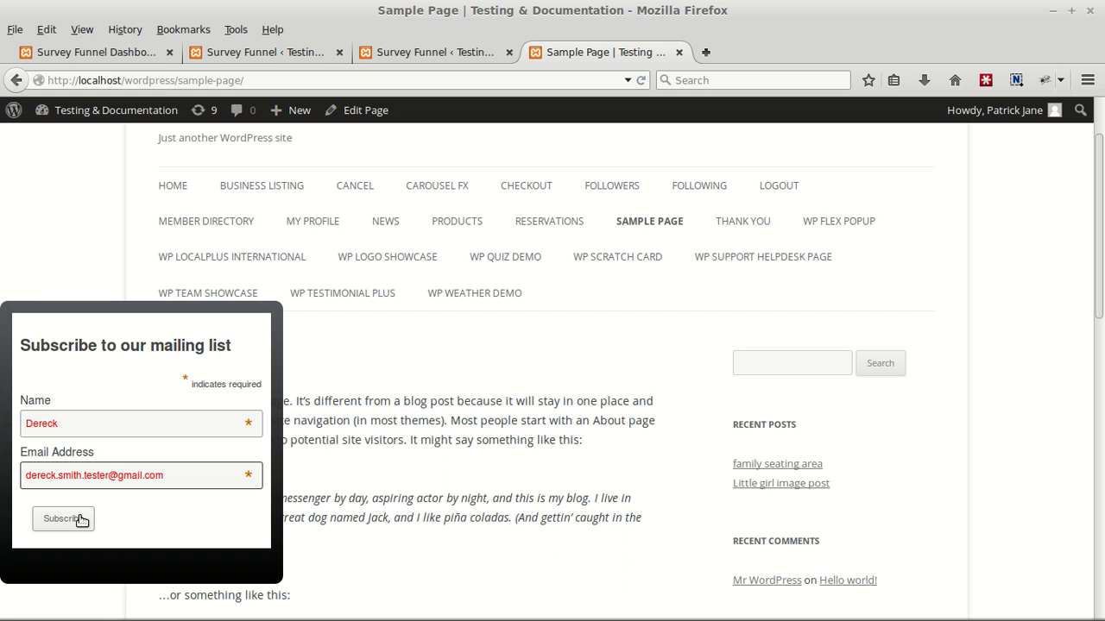
left_click(526, 186)
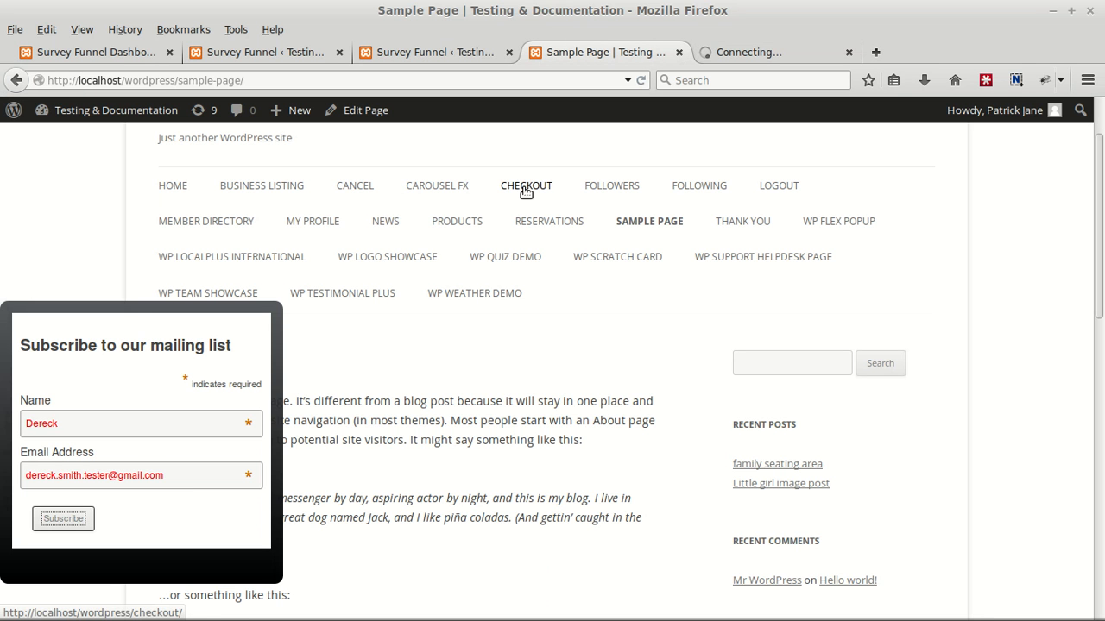